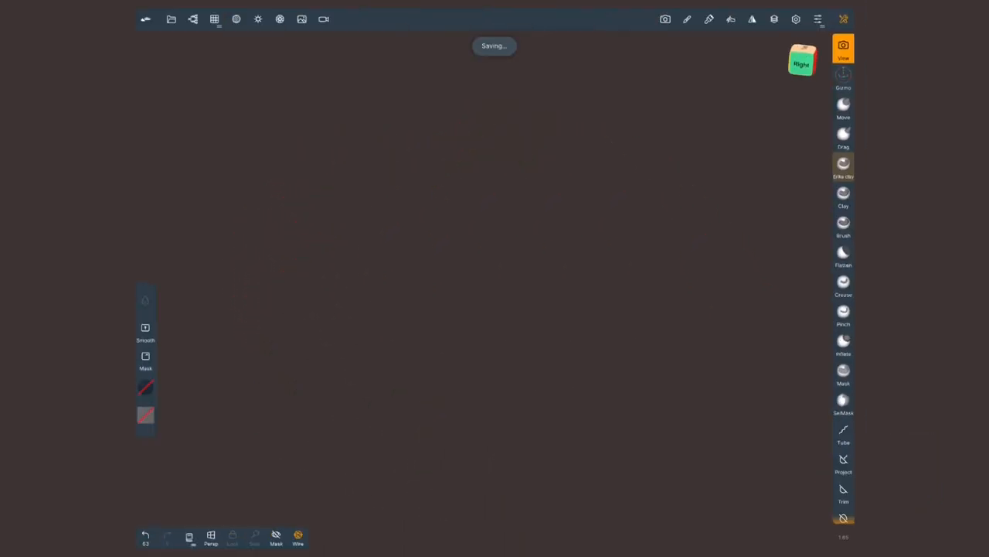
# - Add a Plane primitive to the empty scene from the Scene menu
pyautogui.click(192, 18)
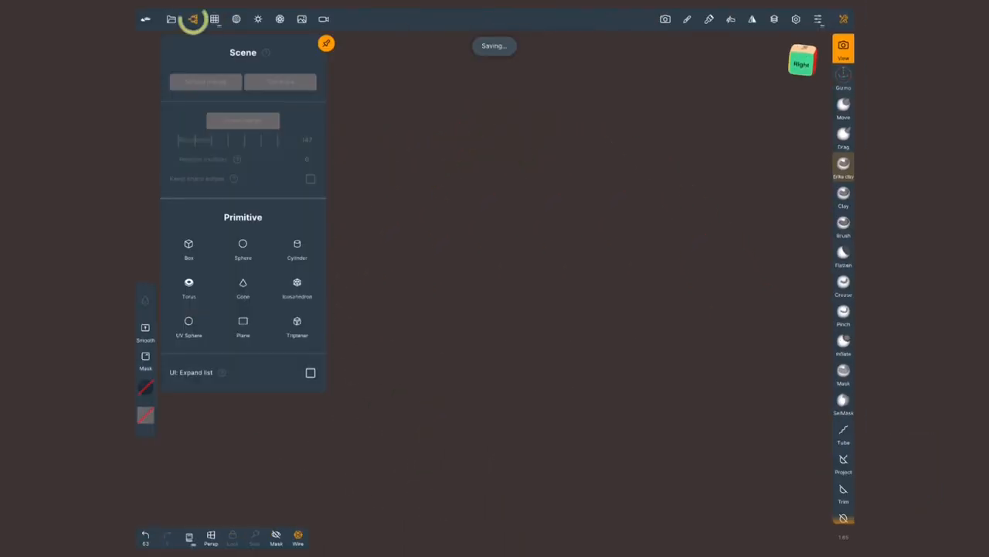
pyautogui.click(242, 325)
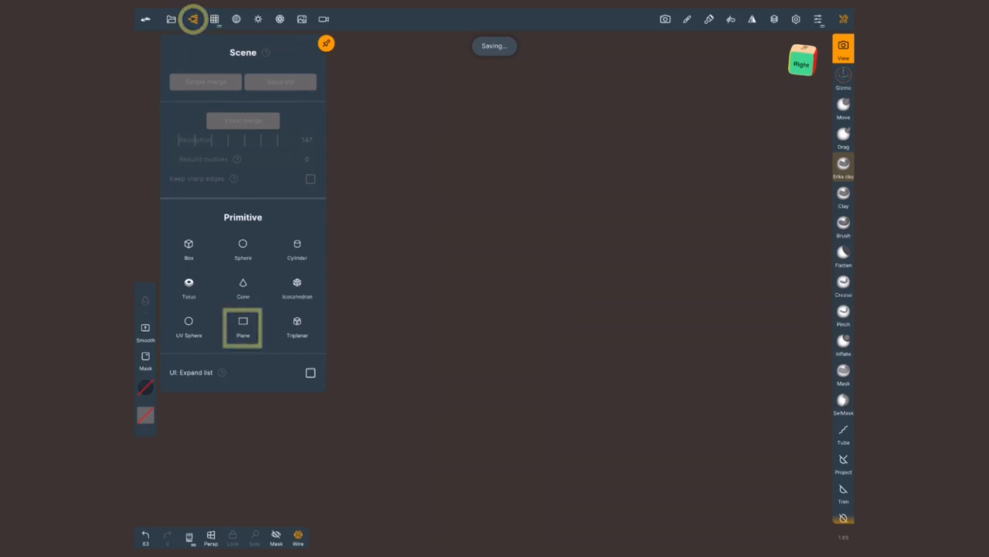
pyautogui.click(243, 325)
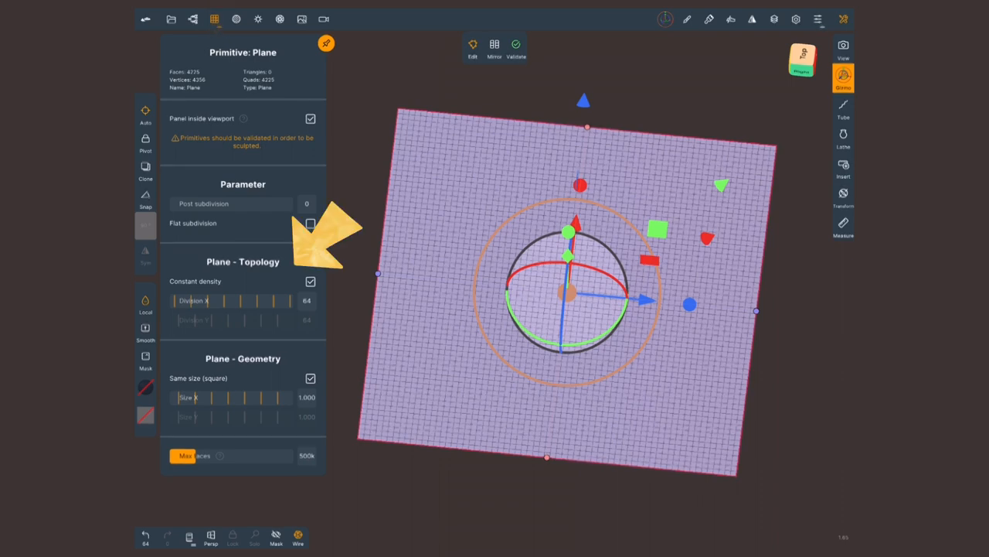
# - Lower the plane's division slider to 5 and validate it as a sculptable mesh
pyautogui.moveTo(294, 300); pyautogui.dragTo(224, 300)
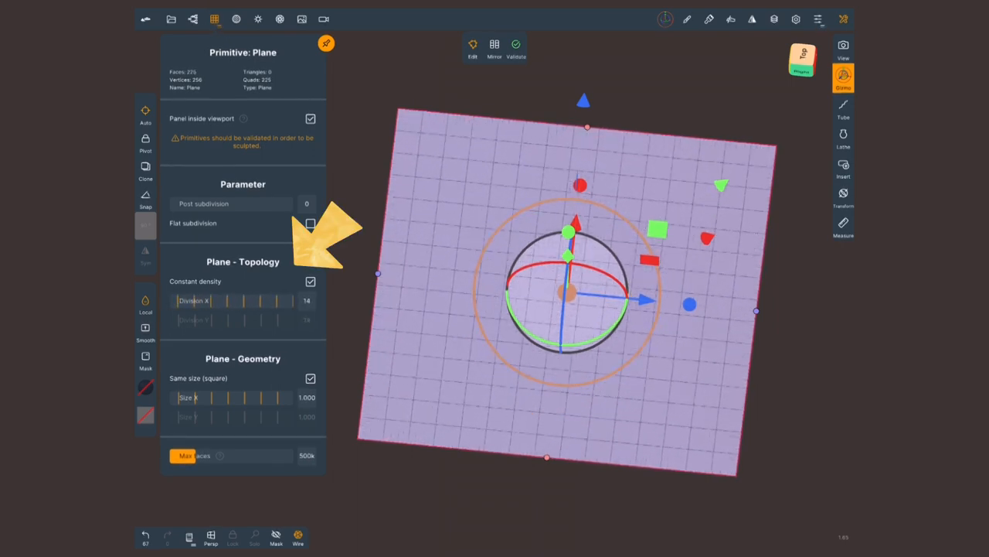
pyautogui.moveTo(278, 300); pyautogui.dragTo(232, 300)
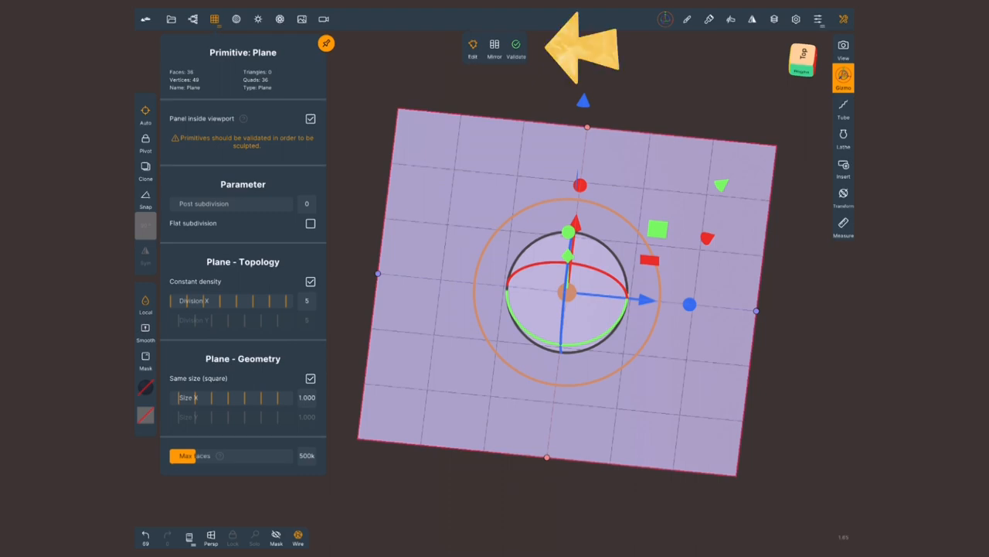
pyautogui.click(516, 48)
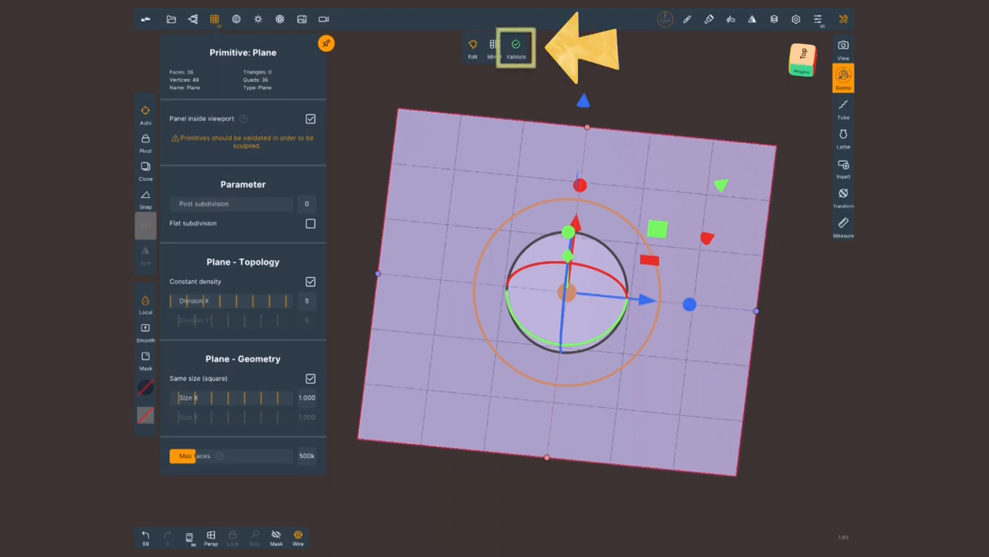
pyautogui.click(516, 47)
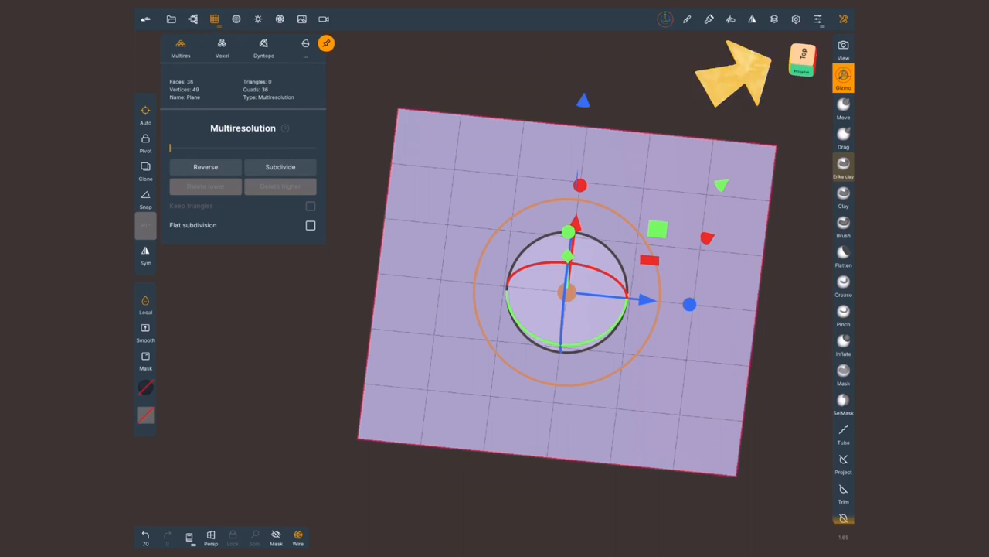
# - View the plane from the top, adjust display settings and show its wireframe overlay
pyautogui.click(800, 60)
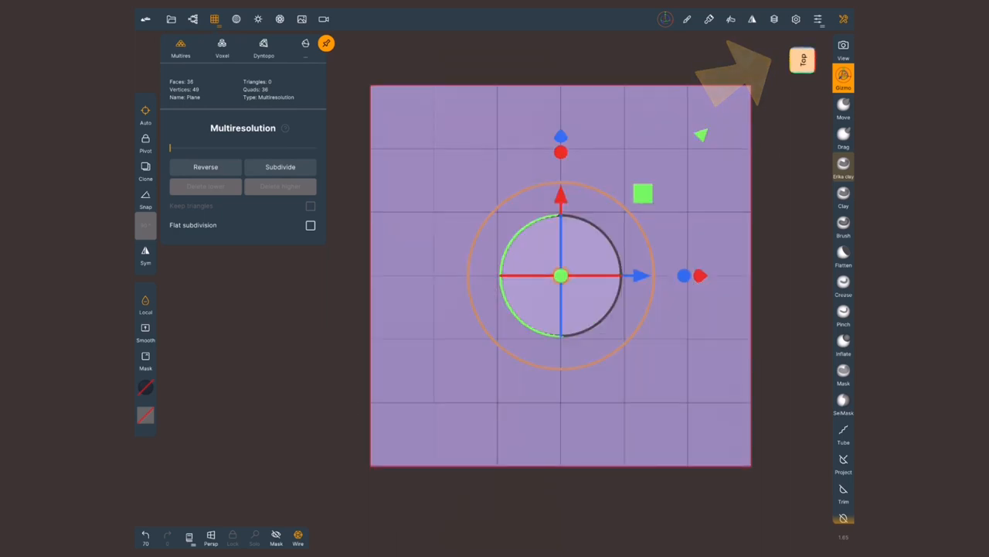
pyautogui.click(794, 18)
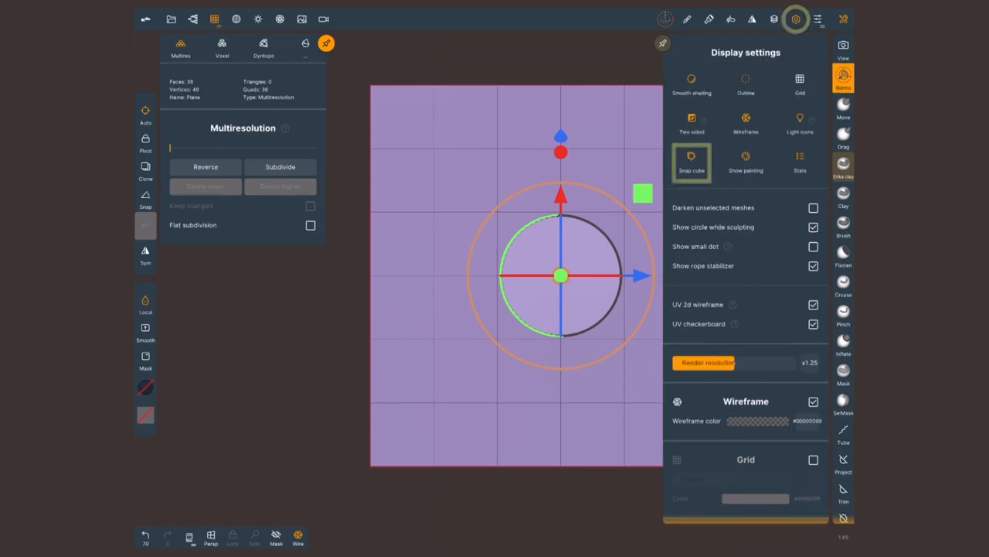
pyautogui.click(795, 19)
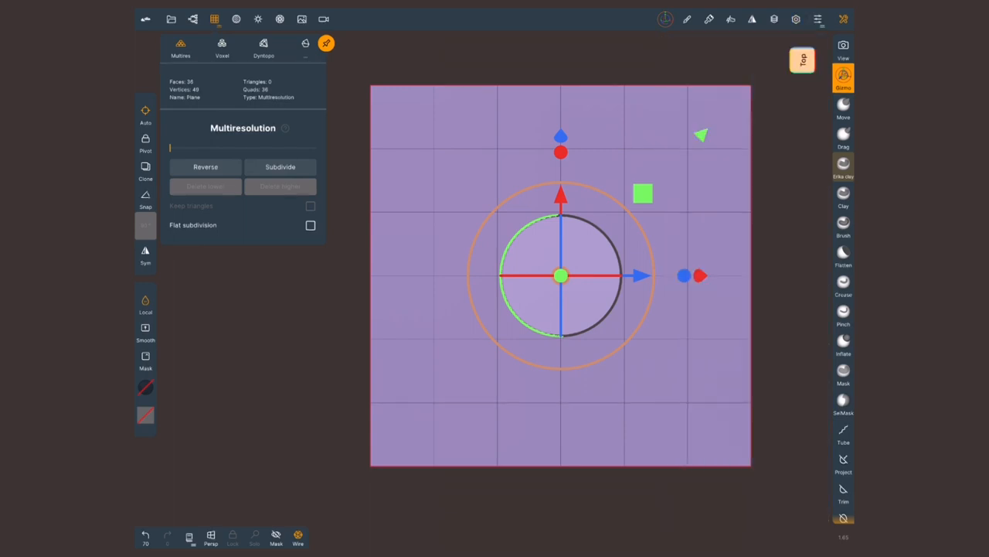
pyautogui.click(297, 535)
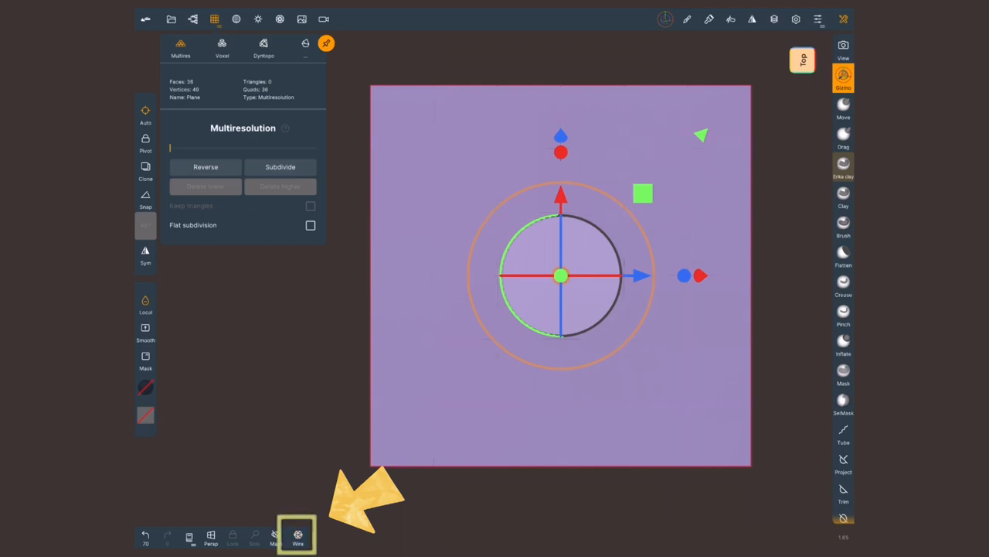
pyautogui.click(298, 535)
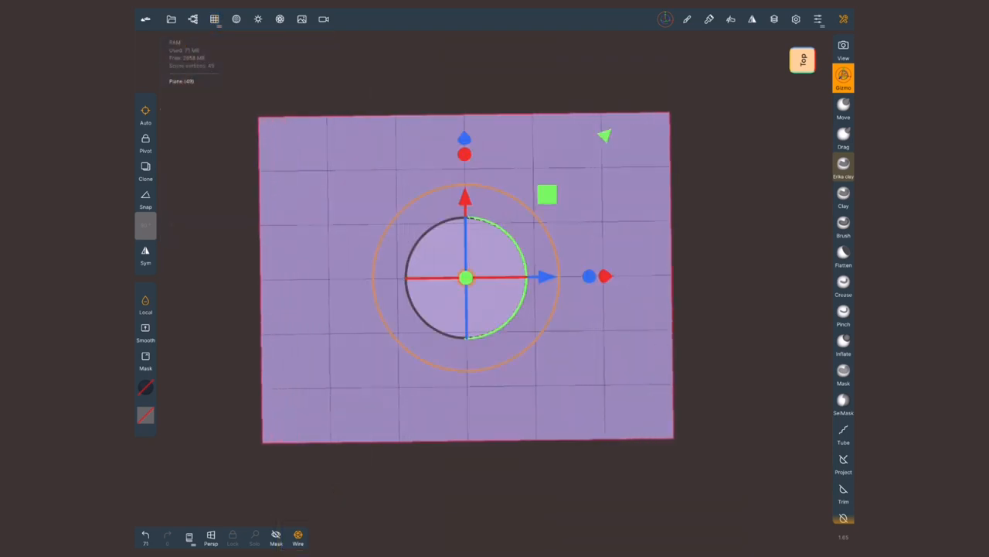
# - With the Move brush, round the plane's corners and pull a pointed leaf tip to the right
pyautogui.click(844, 108)
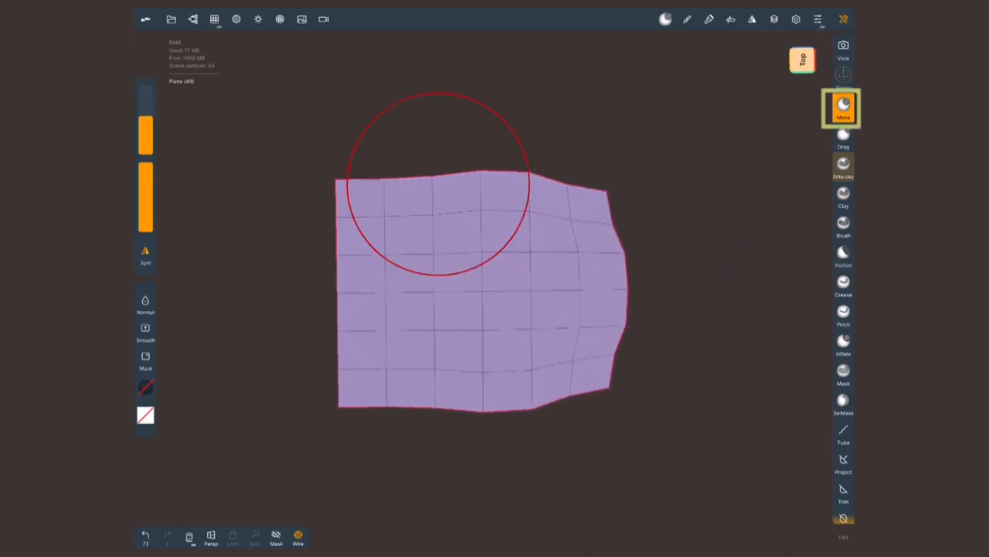
pyautogui.moveTo(436, 186); pyautogui.dragTo(356, 394)
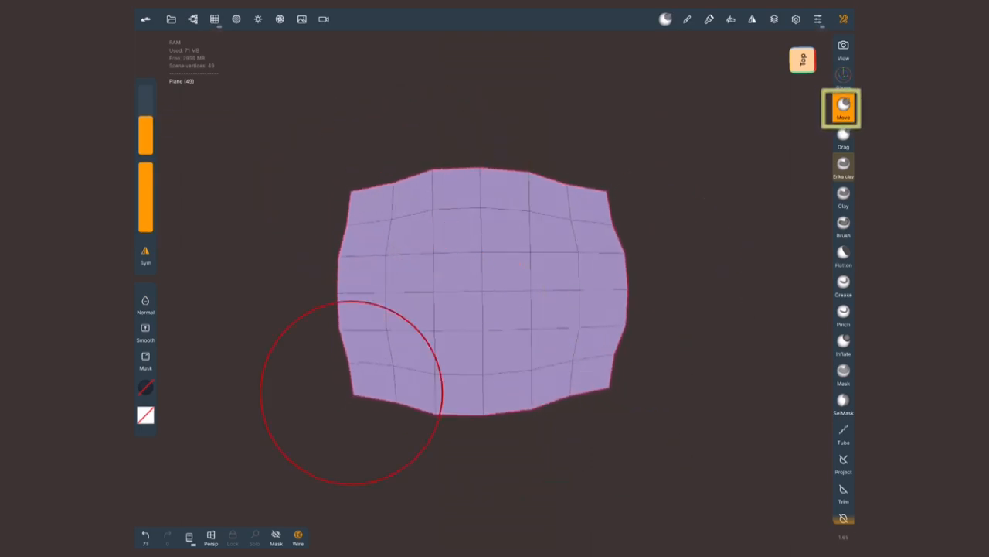
pyautogui.moveTo(355, 394); pyautogui.dragTo(371, 204)
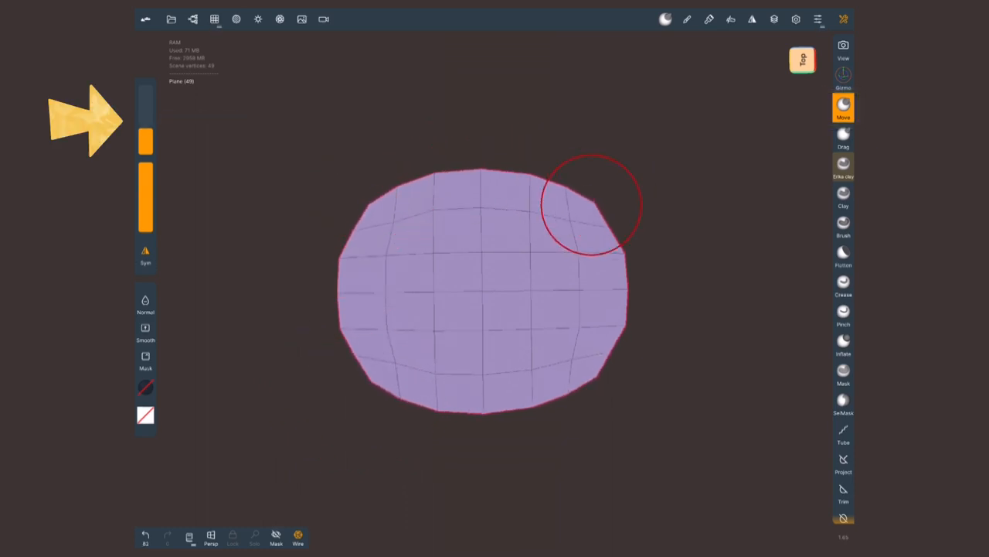
pyautogui.moveTo(590, 204); pyautogui.dragTo(590, 291)
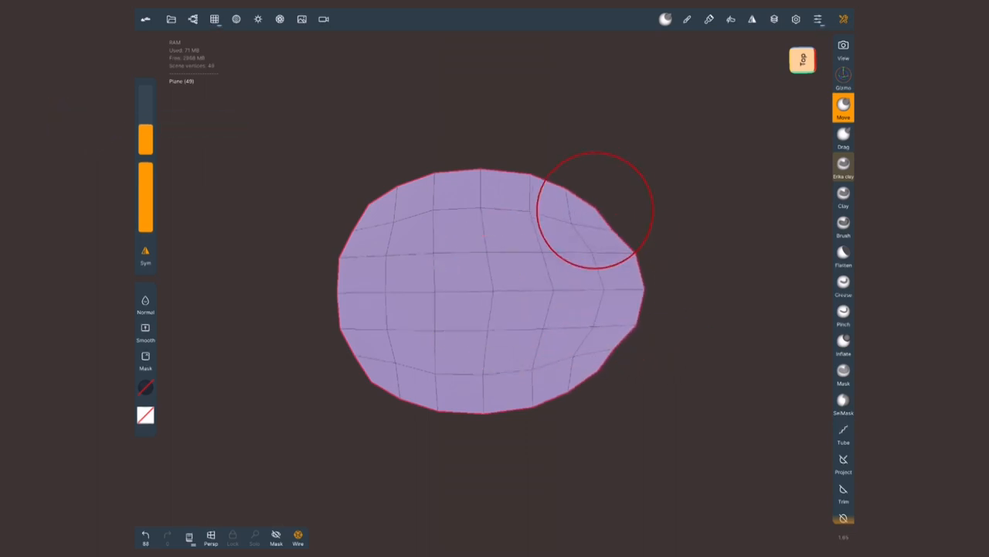
pyautogui.moveTo(595, 209); pyautogui.dragTo(634, 290)
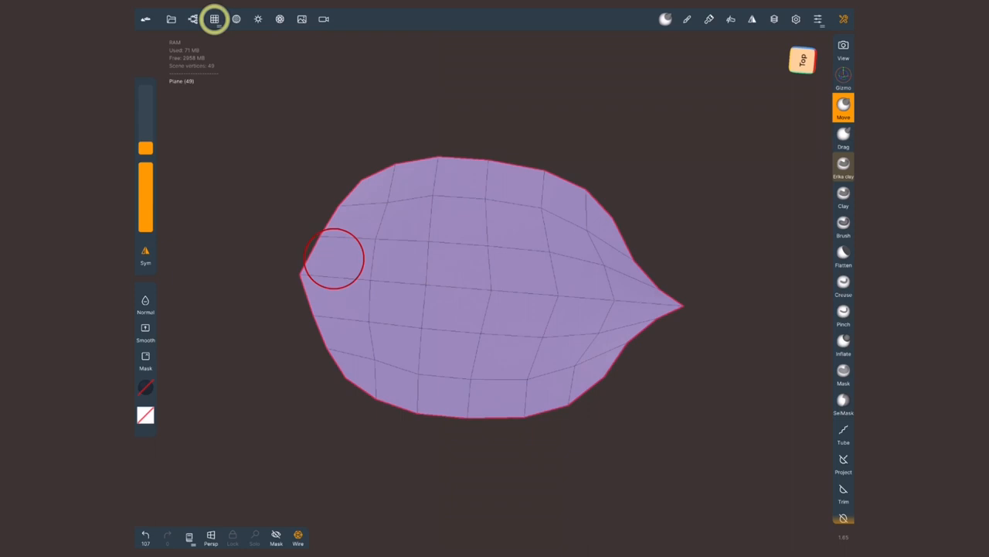
# - Subdivide the leaf mesh once in the Multires menu for a denser grid
pyautogui.click(213, 19)
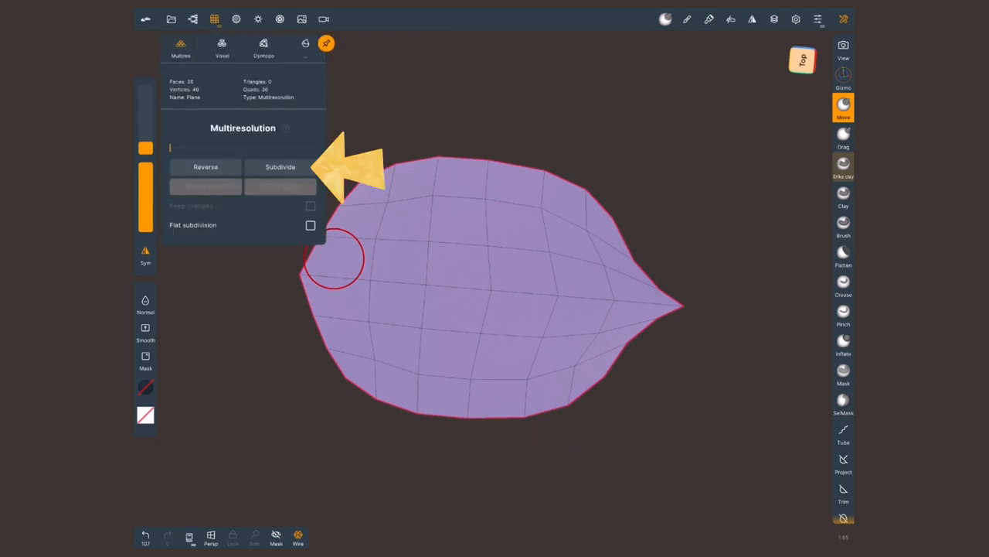
pyautogui.click(280, 167)
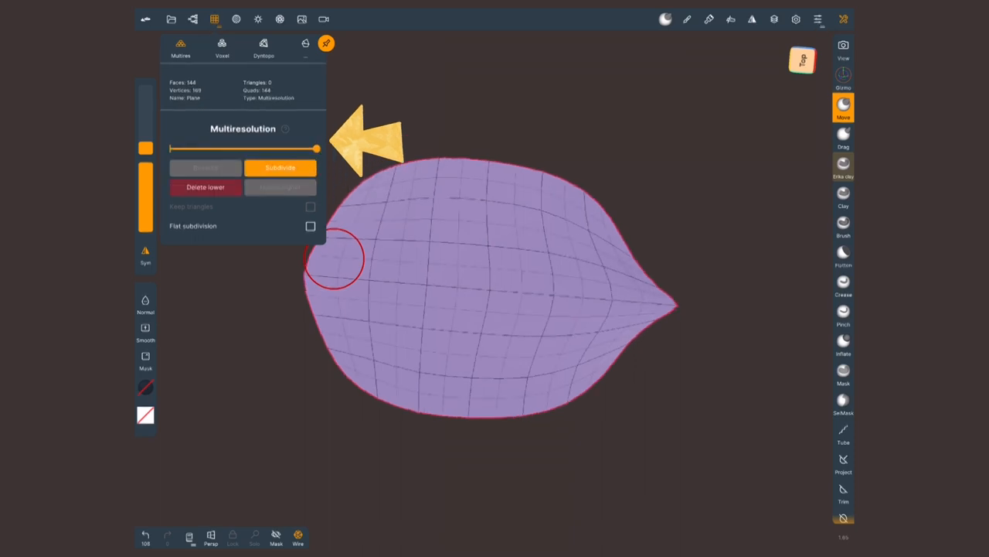
pyautogui.click(279, 167)
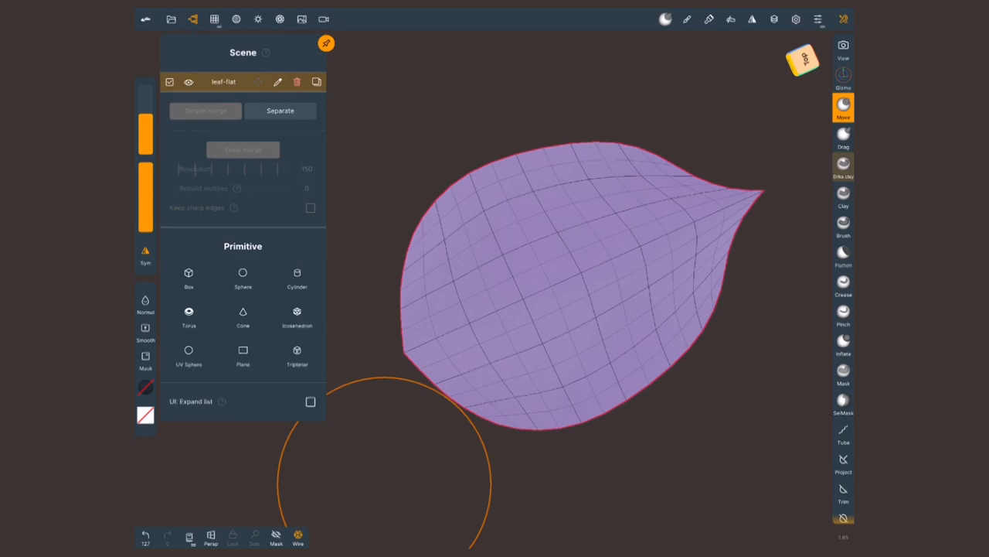
# - Duplicate the leaf-flat object in the Scene list and save the project
pyautogui.click(194, 19)
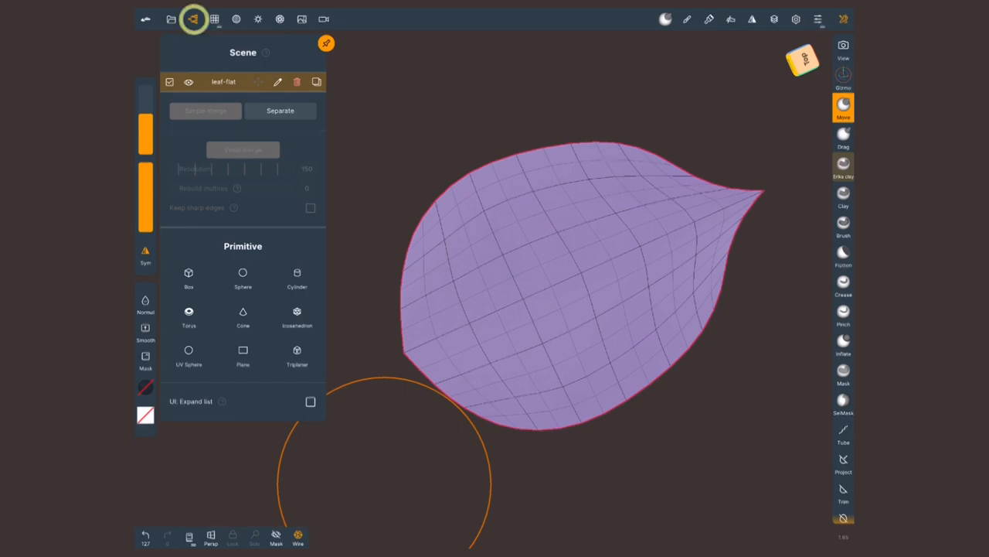
pyautogui.click(316, 80)
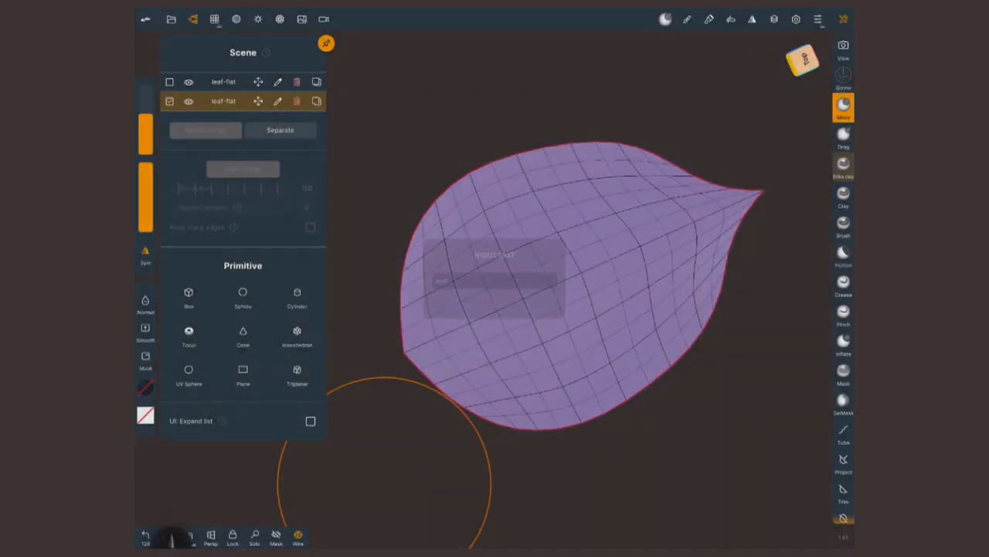
pyautogui.click(170, 19)
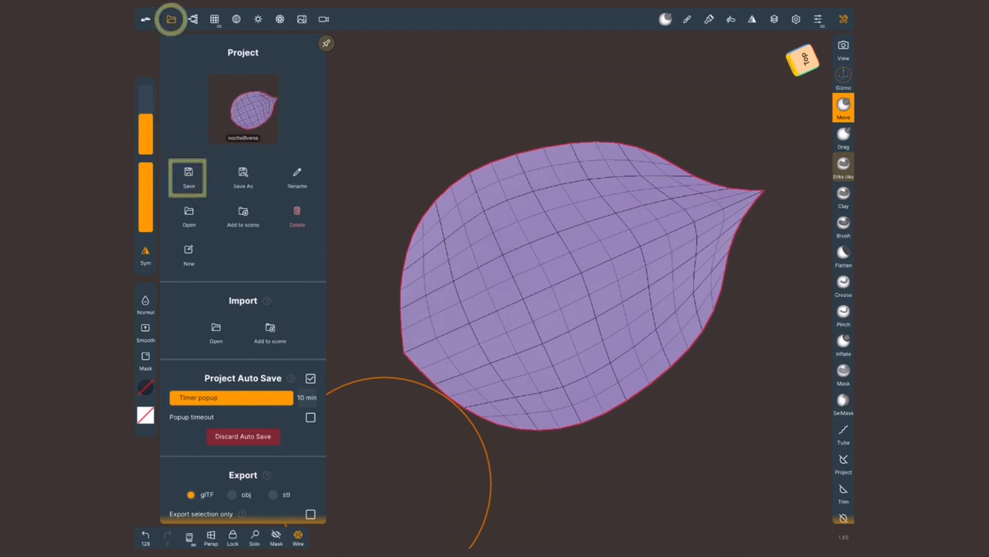
pyautogui.click(170, 19)
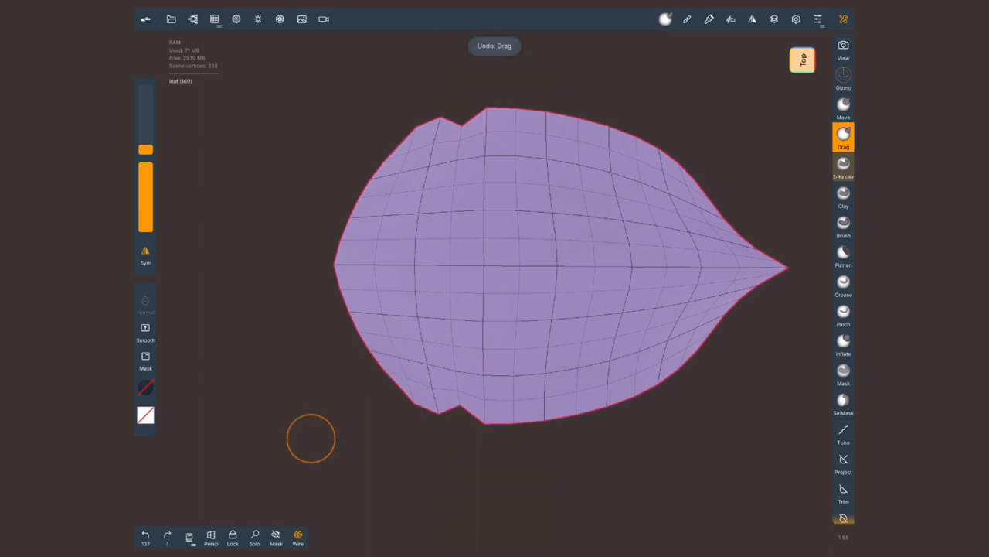
# - Bring up the leaf's Multires subdivision levels in the topology menu
pyautogui.click(213, 19)
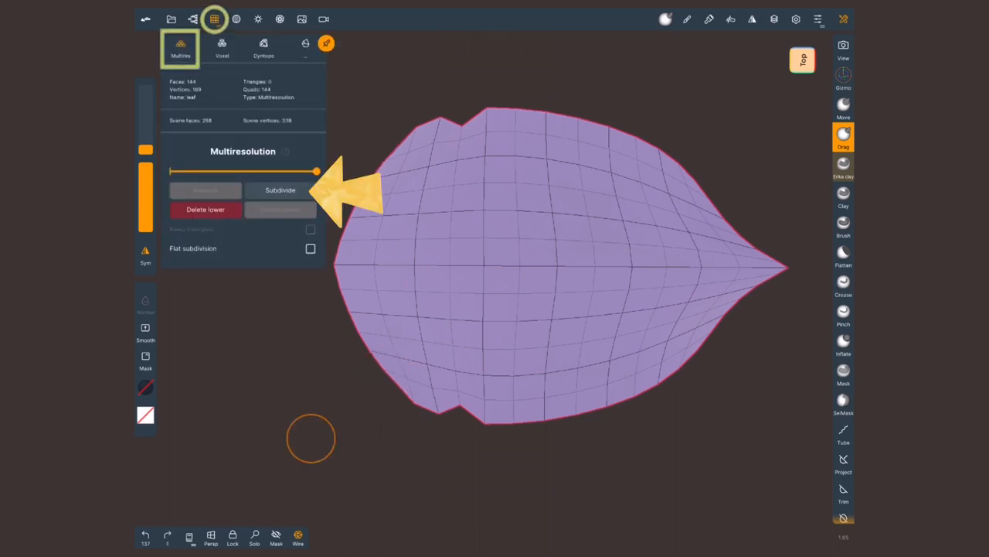
pyautogui.click(280, 190)
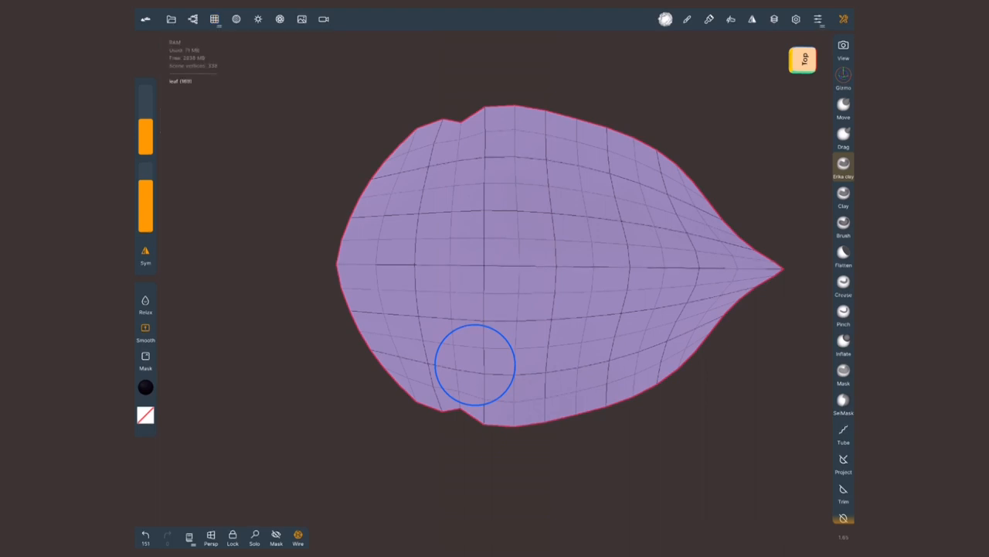
# - Mask a thin strip along the leaf's midline with SelMask, then invert the mask
pyautogui.click(844, 400)
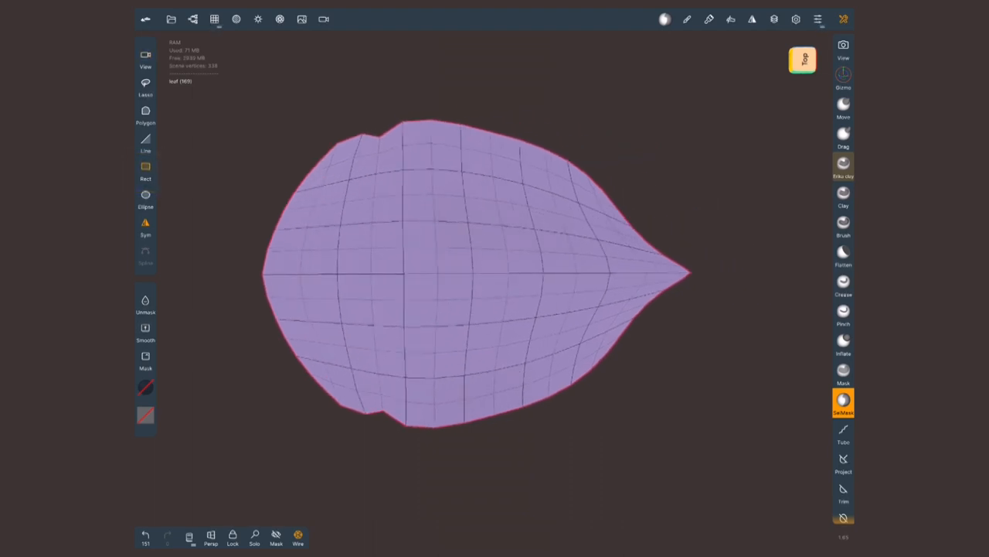
pyautogui.moveTo(247, 266); pyautogui.dragTo(585, 287)
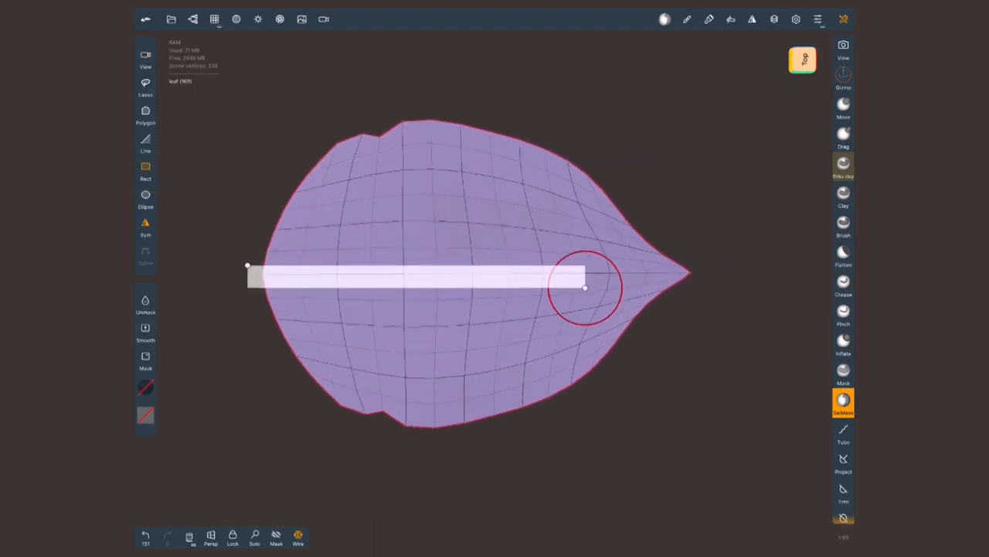
pyautogui.moveTo(584, 287); pyautogui.dragTo(705, 281)
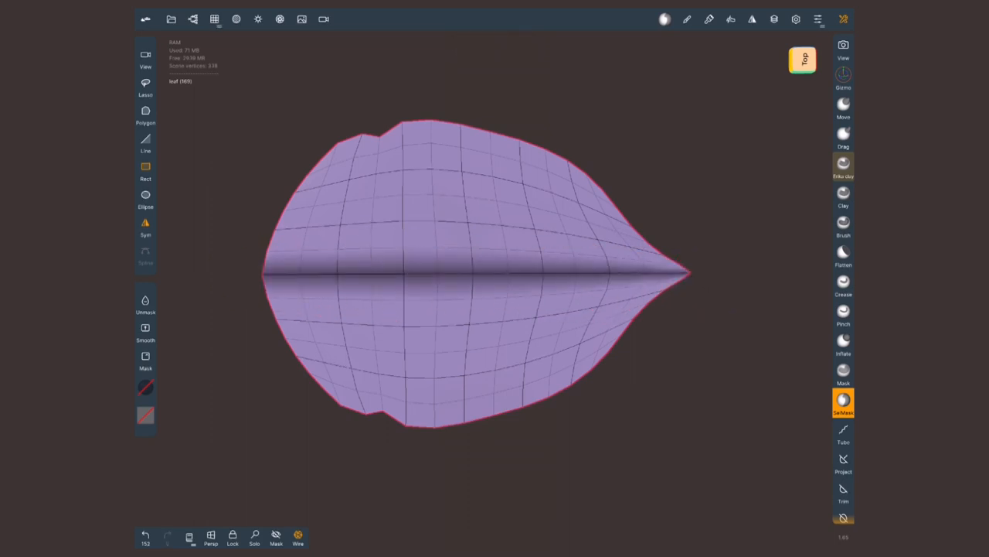
pyautogui.click(665, 19)
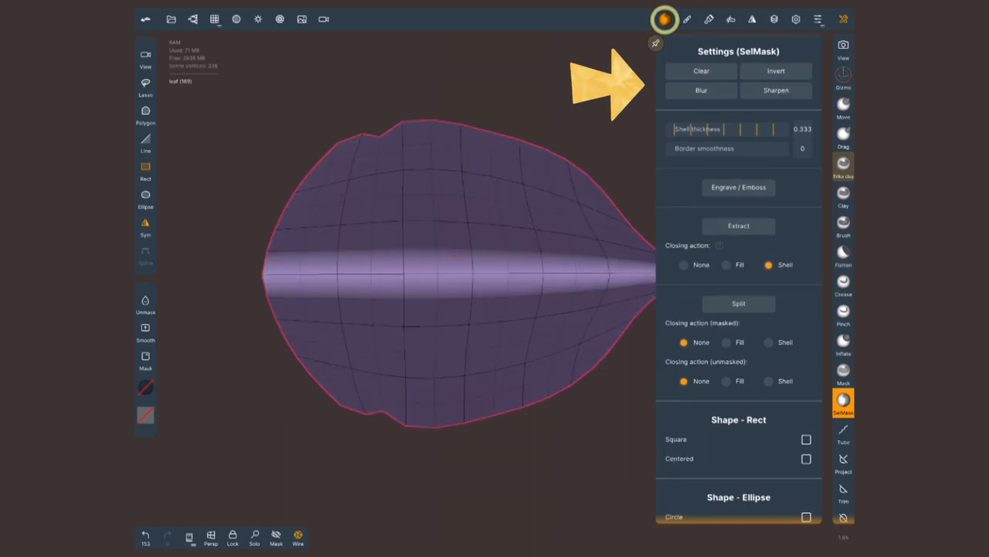
pyautogui.click(664, 19)
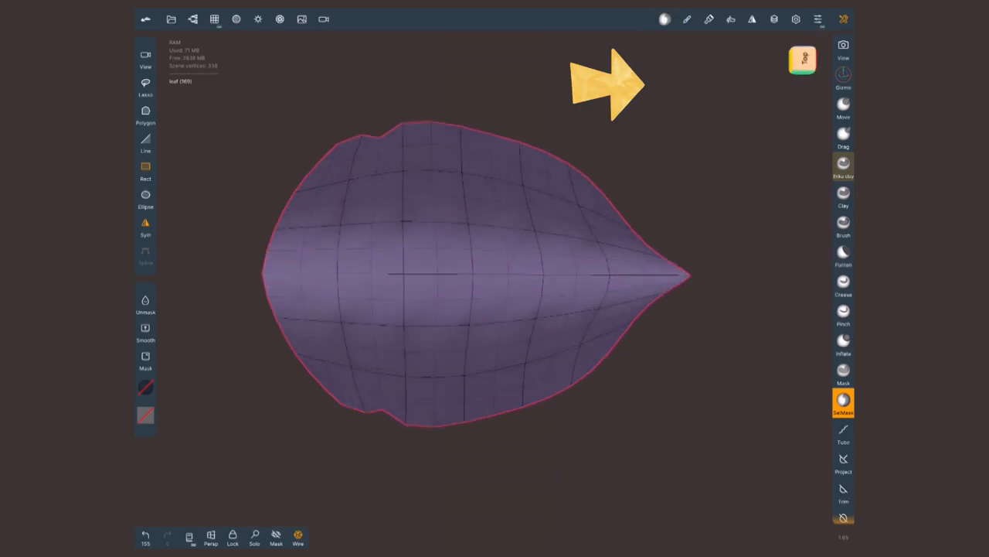
# - Rotate the unmasked halves with the gizmo and lift them into a V with the Move brush
pyautogui.click(843, 76)
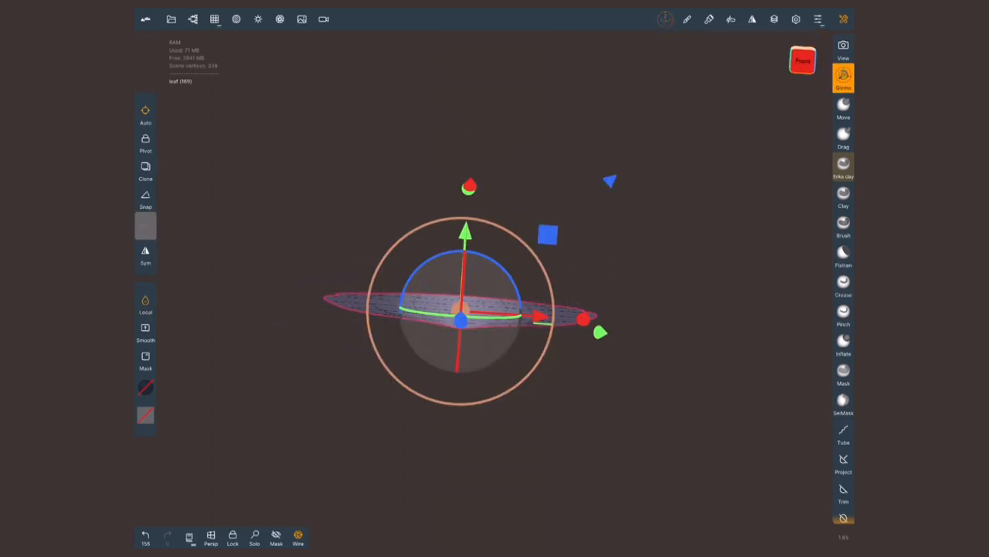
pyautogui.moveTo(464, 309); pyautogui.dragTo(479, 325)
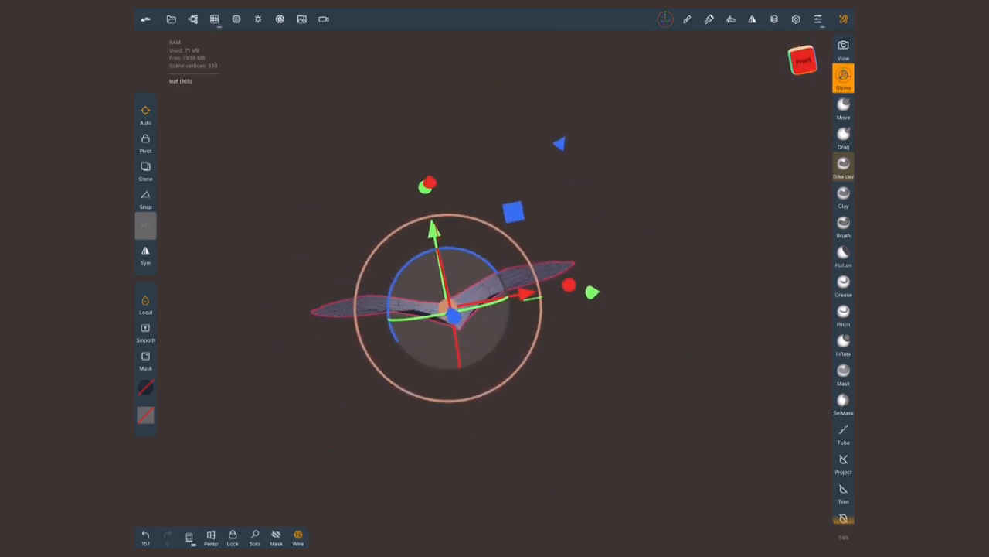
pyautogui.click(844, 106)
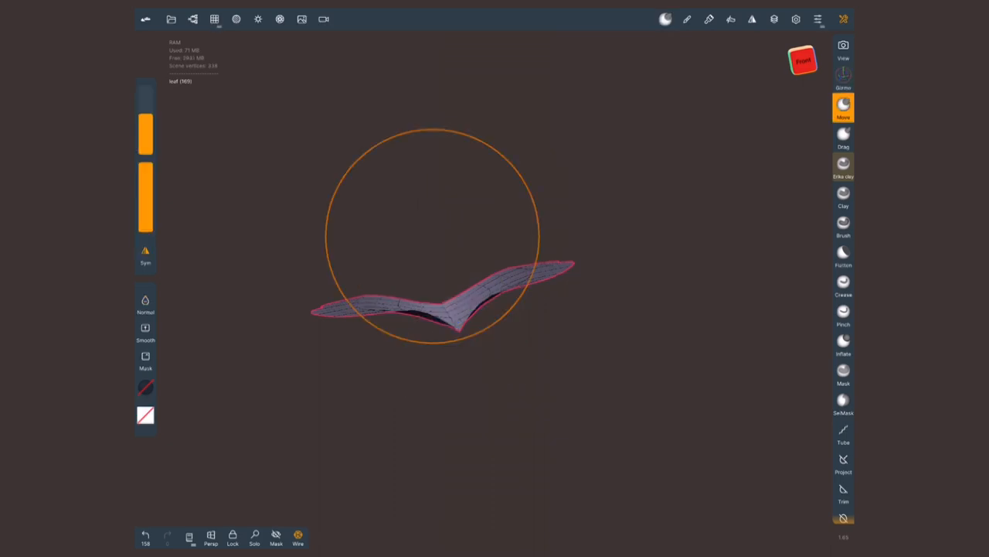
pyautogui.moveTo(433, 232); pyautogui.dragTo(433, 348)
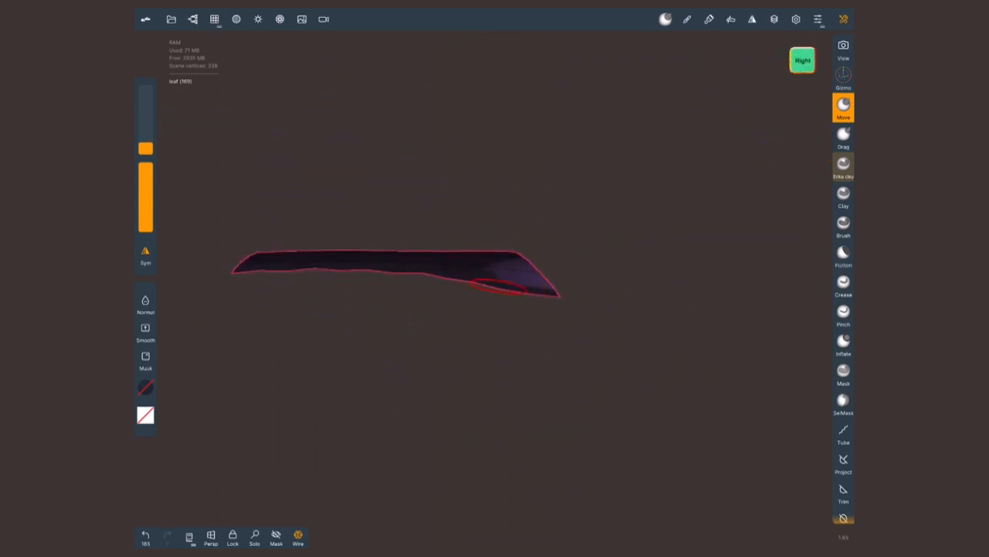
pyautogui.moveTo(518, 291); pyautogui.dragTo(333, 266)
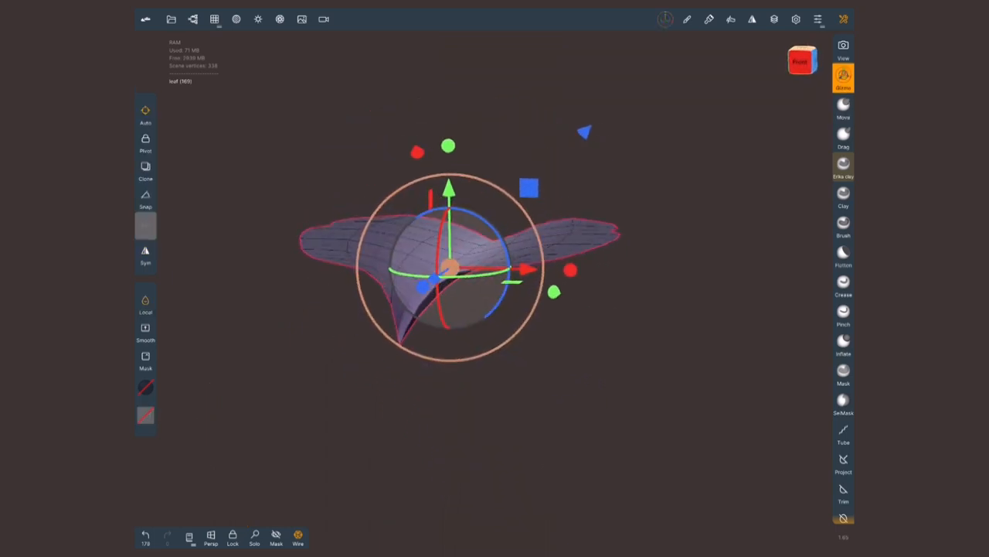
# - Clear the leaf's mask and step it down to the lowest multiresolution level
pyautogui.click(665, 18)
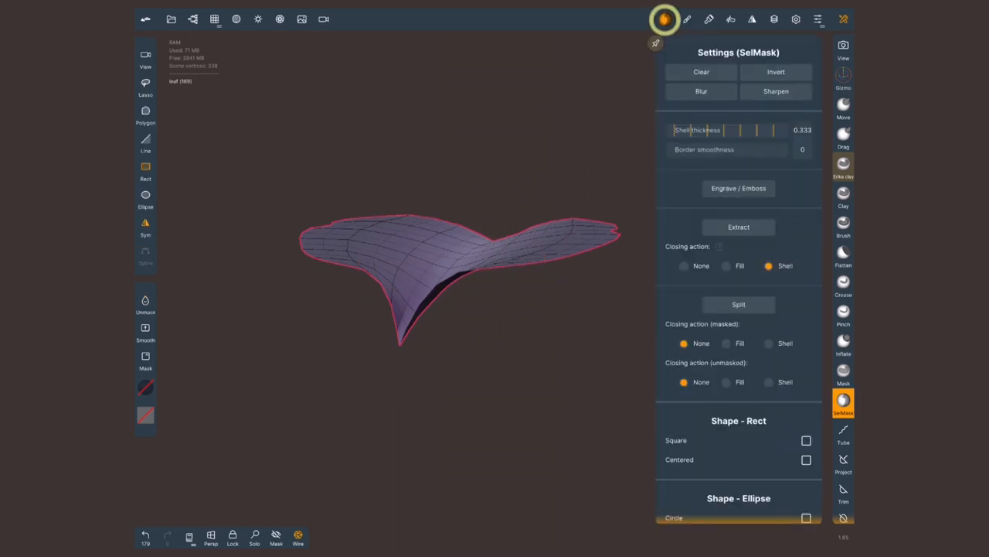
pyautogui.click(844, 136)
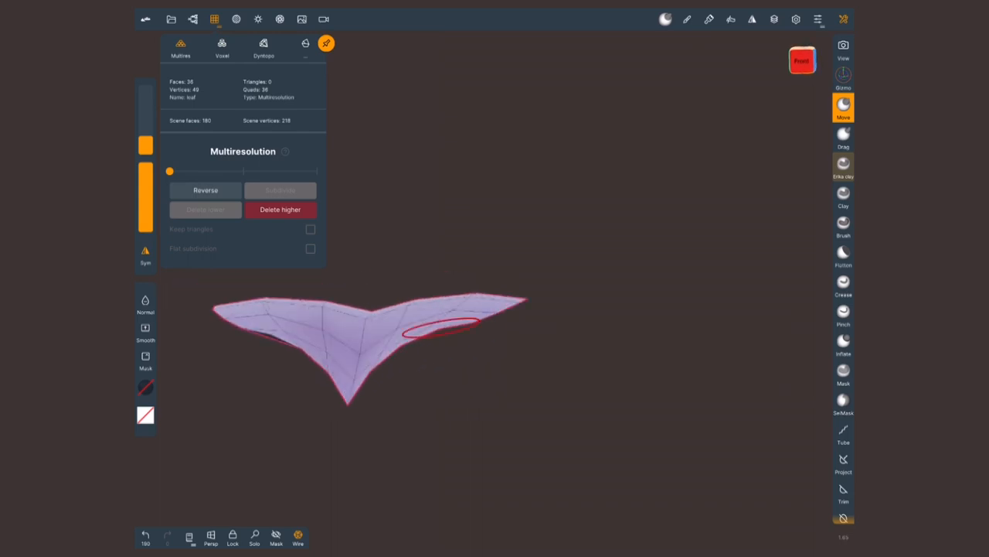
pyautogui.click(280, 190)
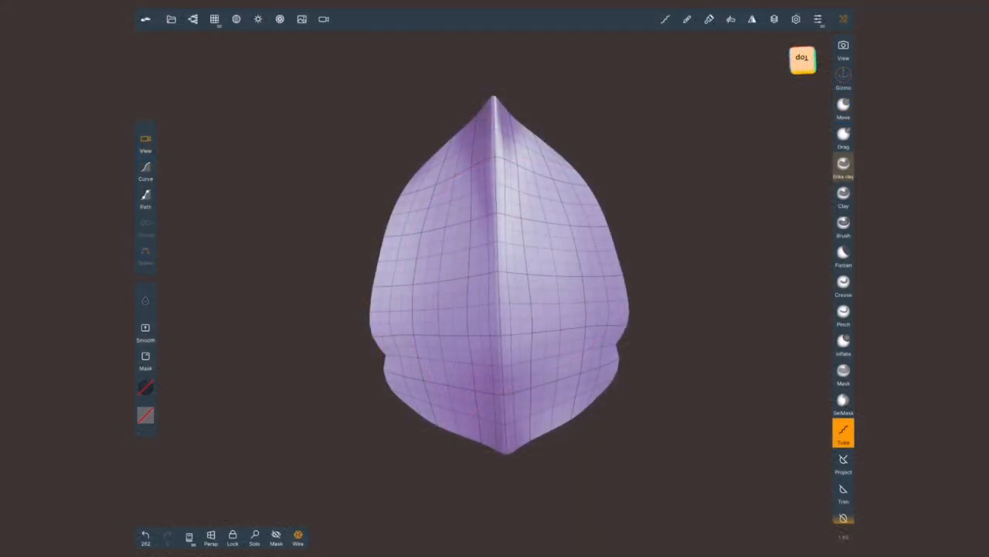
# - Switch the Tube tool to placed-point Path mode and discard the trial figure-eight path
pyautogui.click(844, 431)
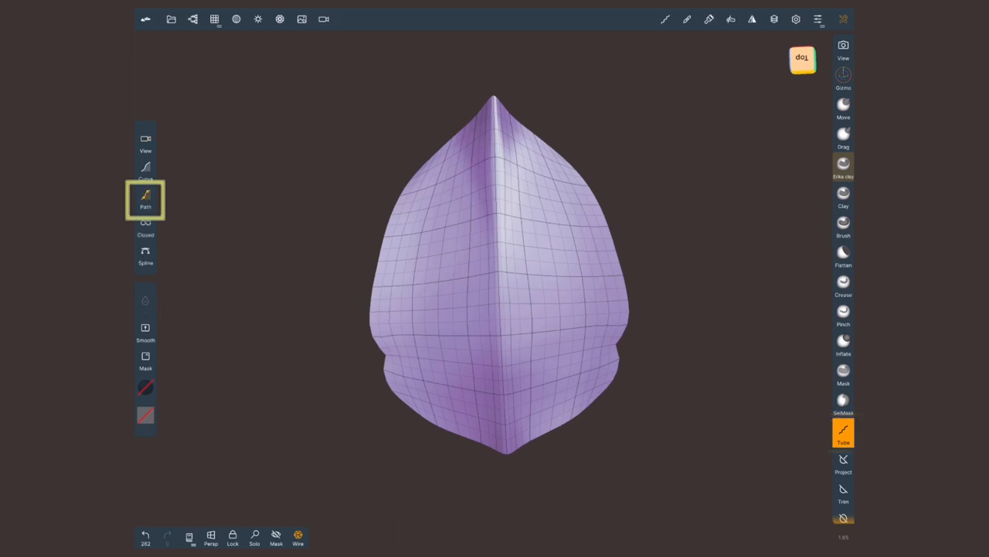
pyautogui.click(665, 19)
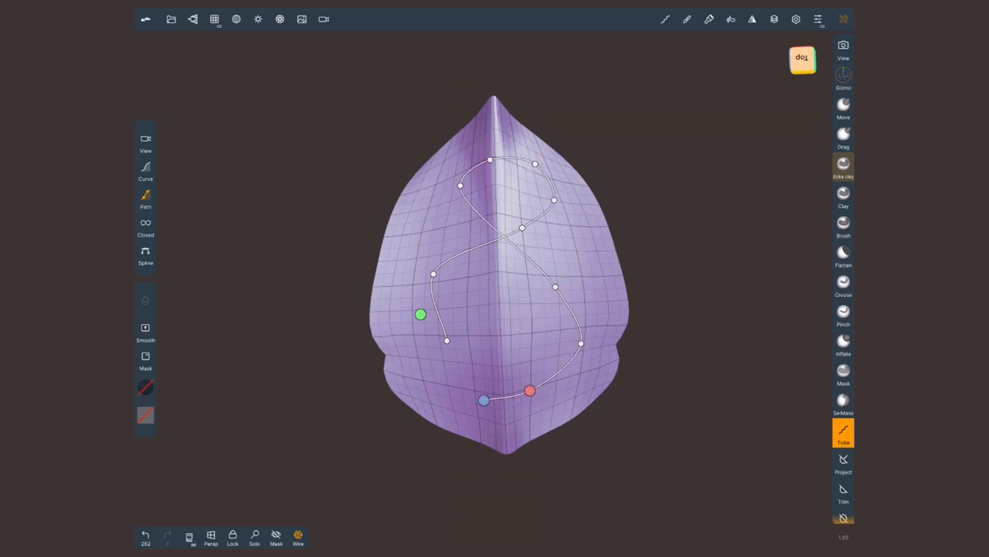
pyautogui.click(421, 314)
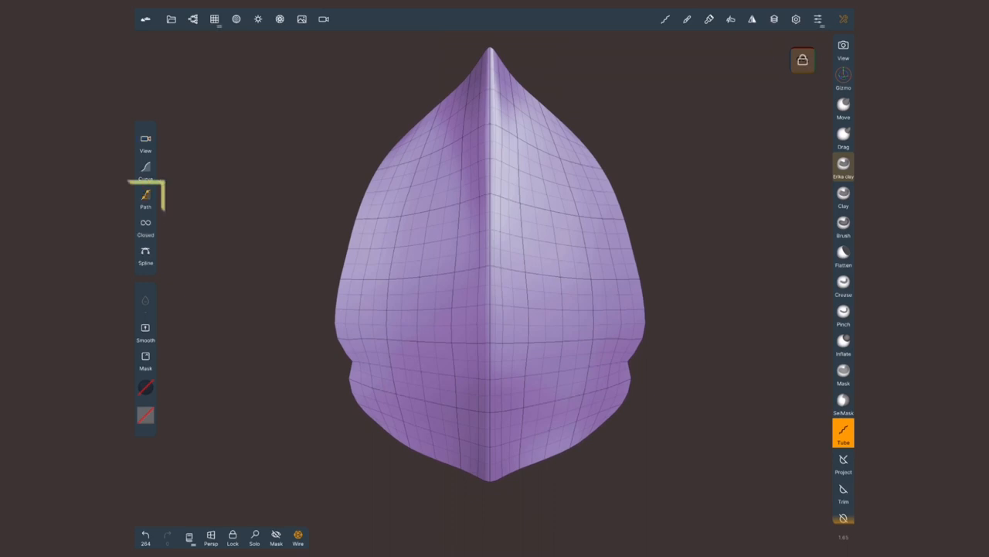
# - Start a straight tube path at the leaf tip running down the central crease
pyautogui.click(146, 198)
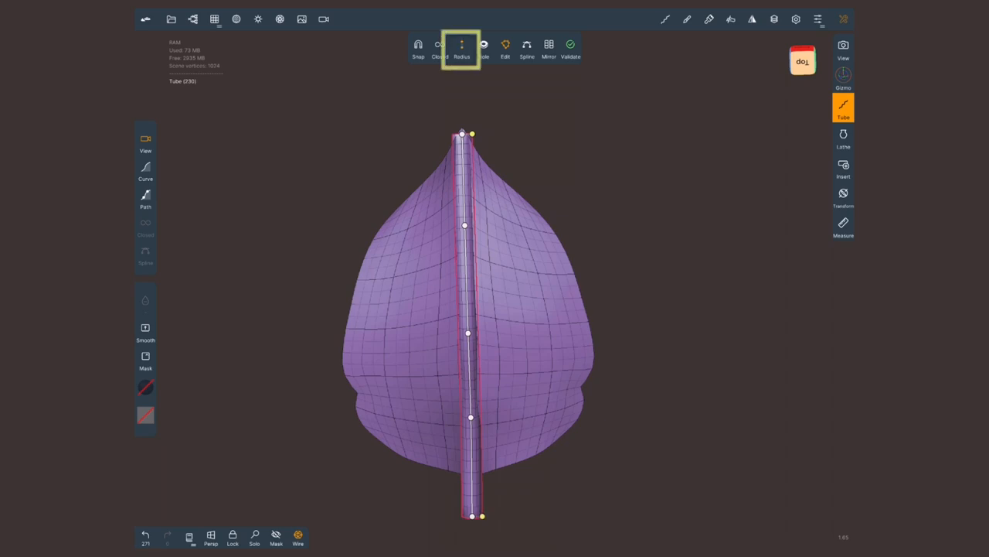
# - Adjust the vein tube's radius and add a control point to extend it below the leaf
pyautogui.click(439, 46)
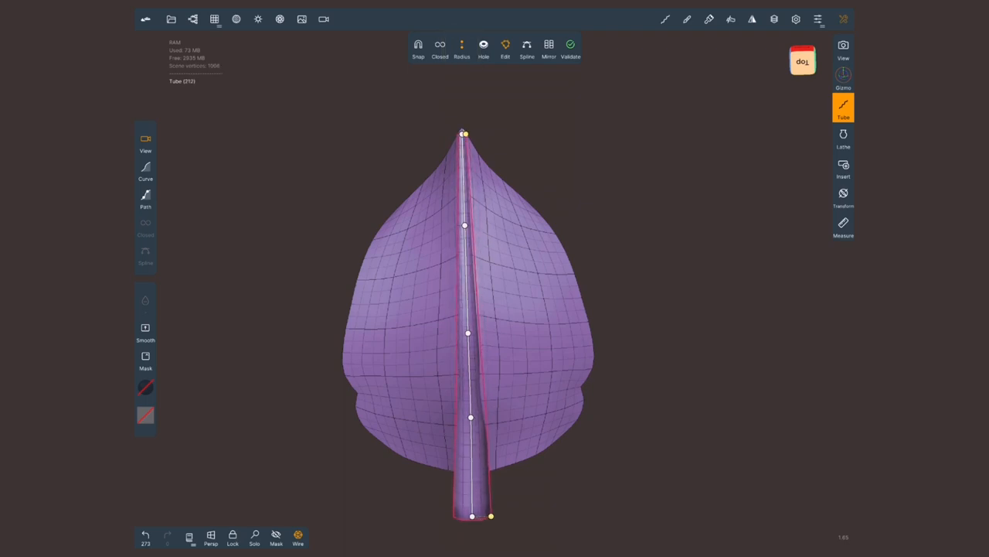
pyautogui.click(460, 46)
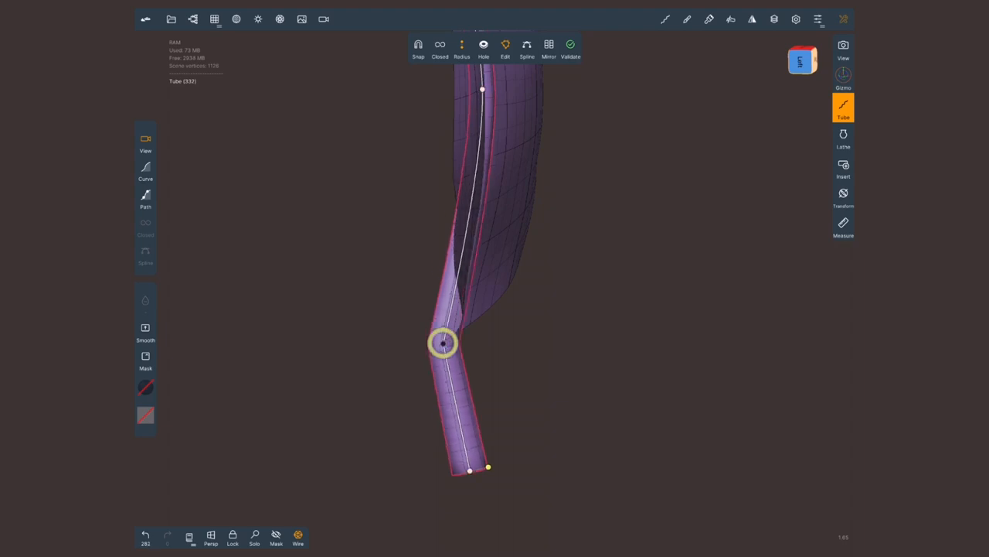
# - Bend the tube's lower end into a curved stalk hanging below the leaf
pyautogui.moveTo(444, 343); pyautogui.dragTo(414, 343)
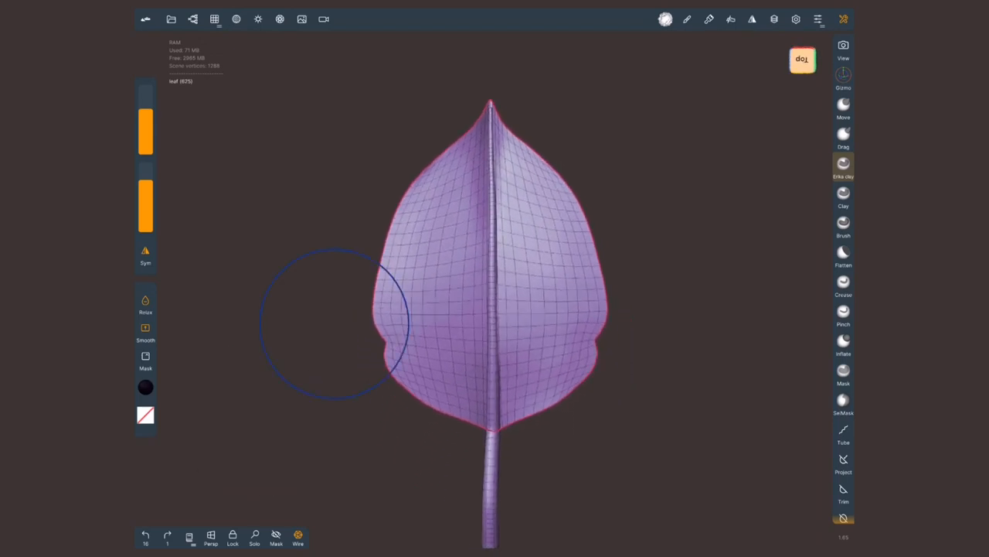
# - Mask the leaf blade with SelMask and Solo it to hide the vein and stem
pyautogui.click(844, 402)
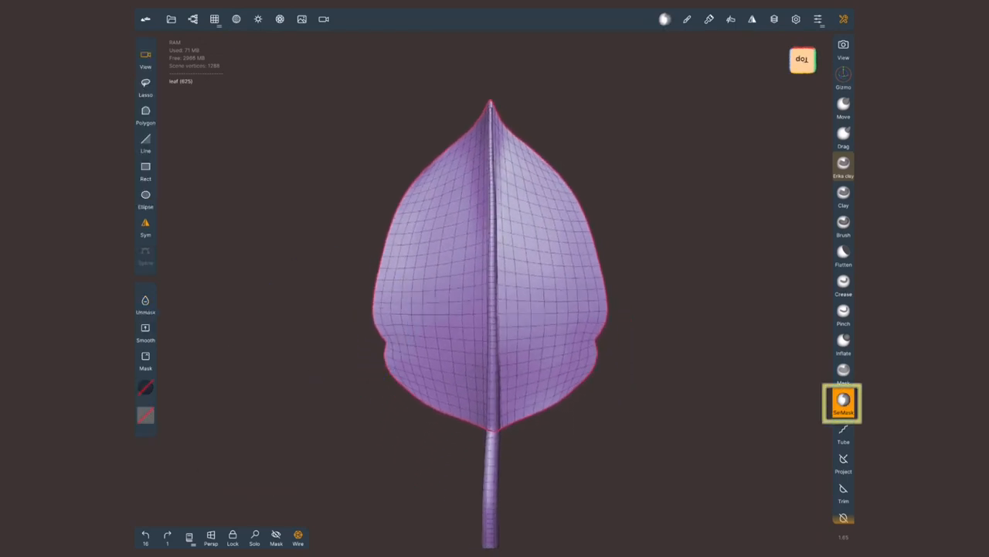
pyautogui.click(145, 85)
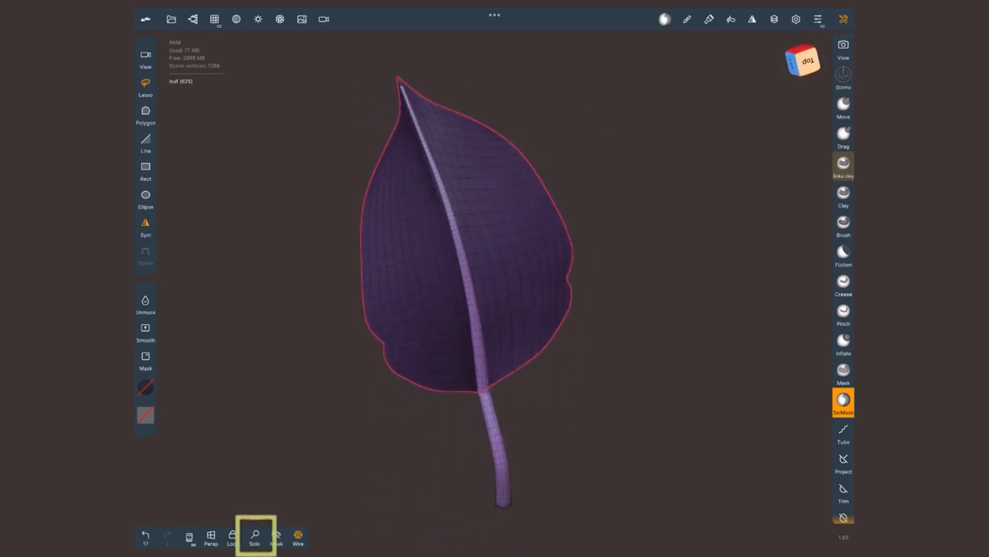
pyautogui.click(253, 535)
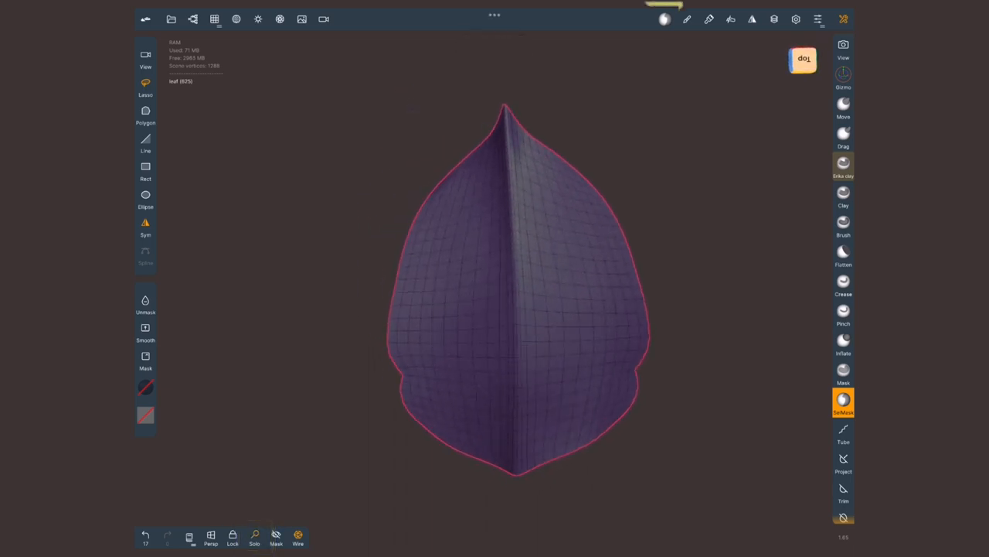
# - Extract the masked blade as a shell with thickness 0.585
pyautogui.click(663, 18)
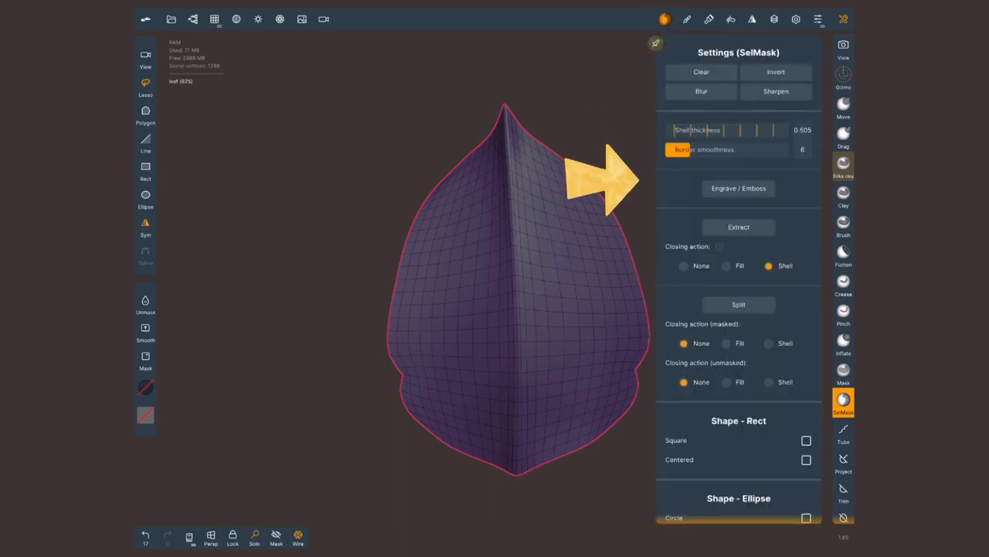
pyautogui.moveTo(626, 139)
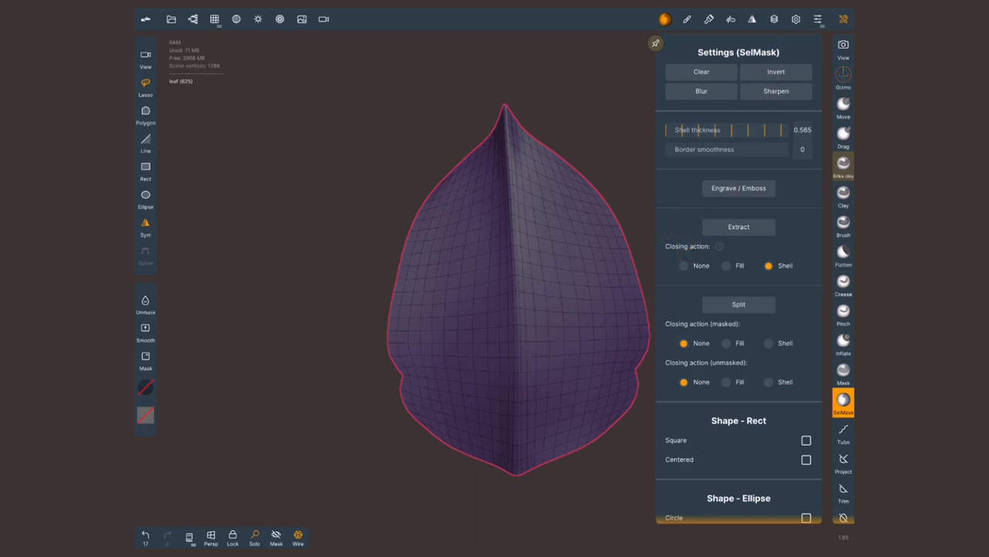
pyautogui.click(739, 226)
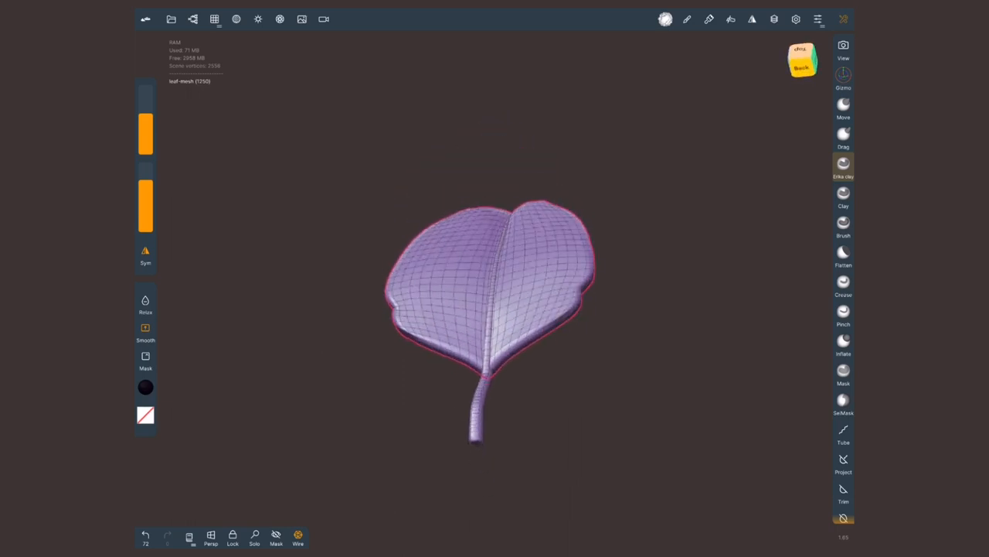
# - Drag the leaf's sides upward with the Move brush into a shallow V
pyautogui.moveTo(494, 310); pyautogui.dragTo(556, 310)
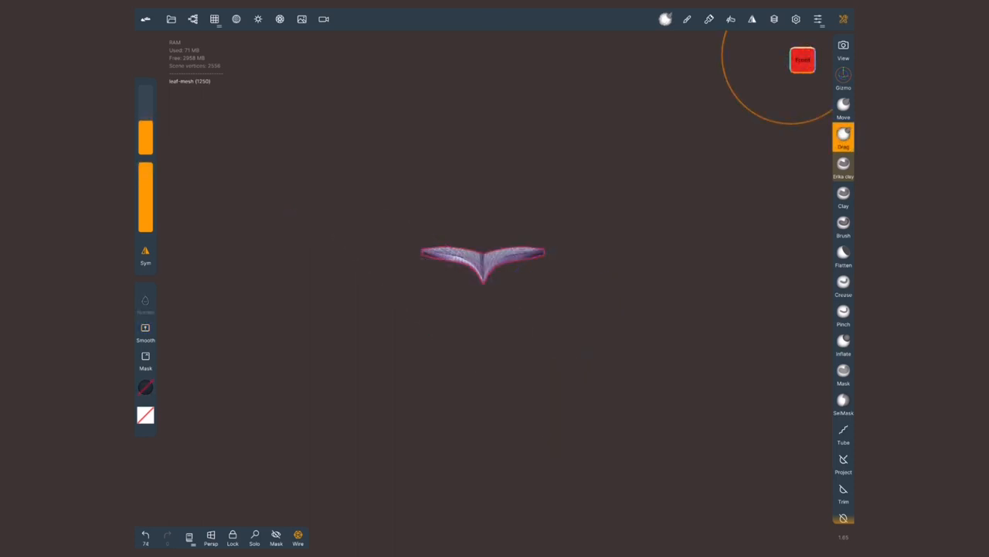
# - Add a cylinder primitive to the scene below the leaf for the pot
pyautogui.click(192, 19)
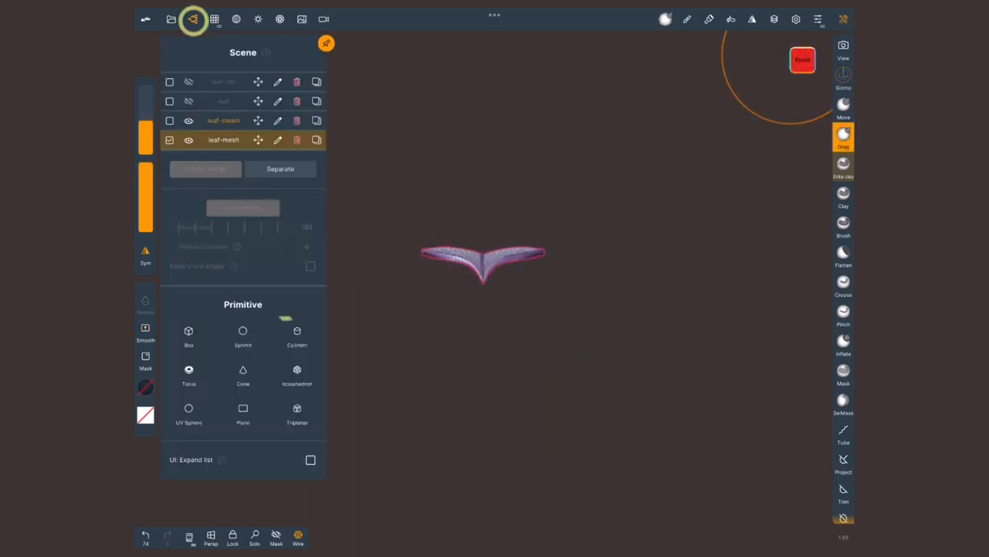
pyautogui.click(297, 336)
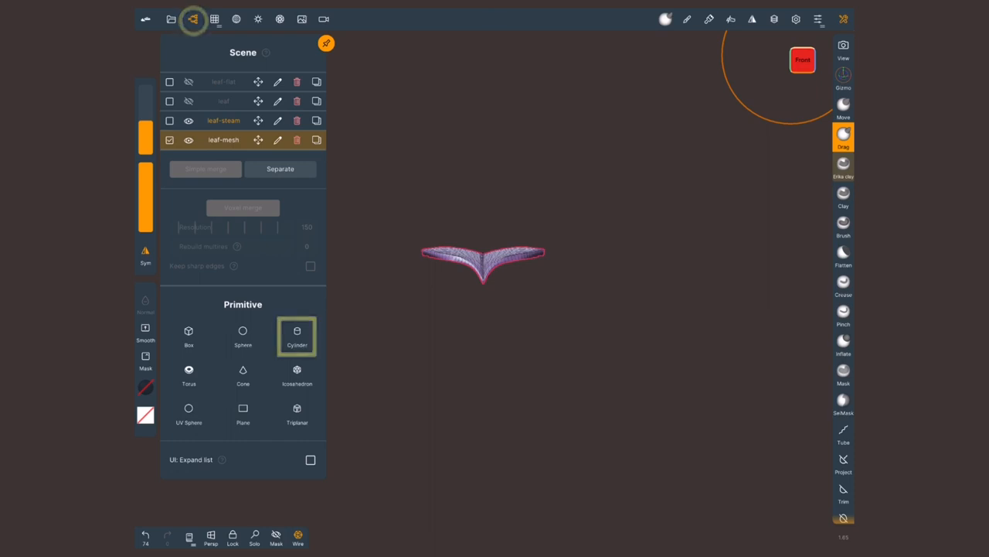
pyautogui.click(297, 337)
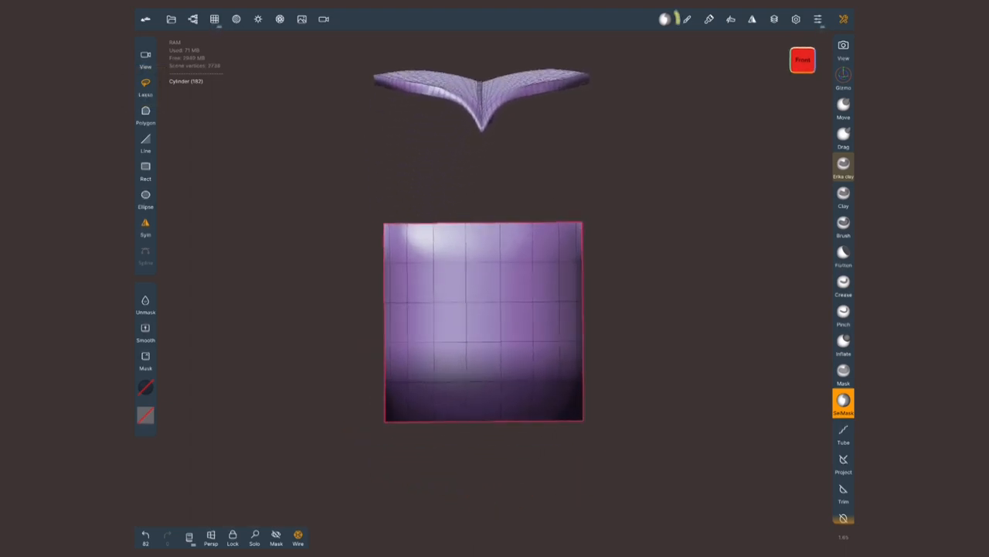
# - Mask the lower cylinder, scale the top wider with the gizmo, then clear the mask
pyautogui.click(664, 19)
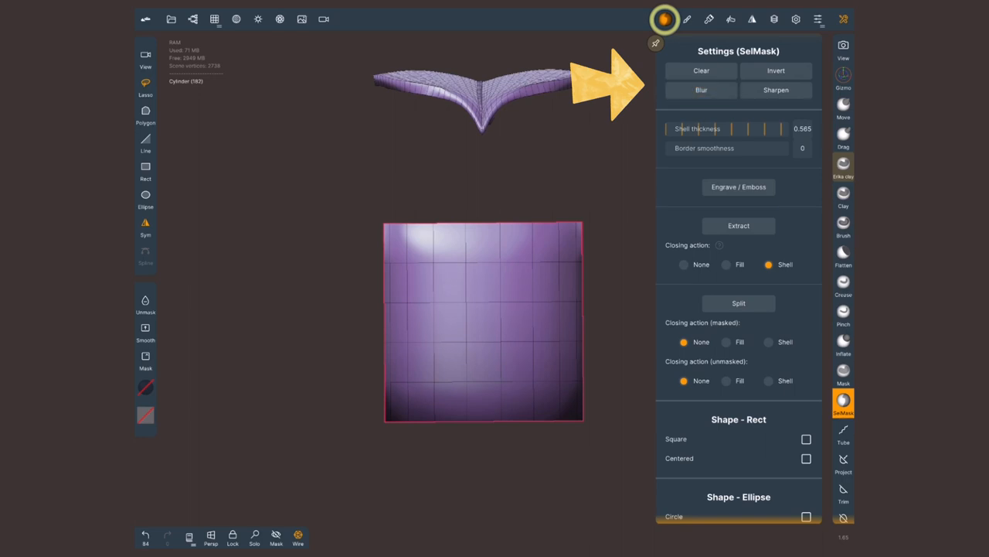
pyautogui.click(844, 76)
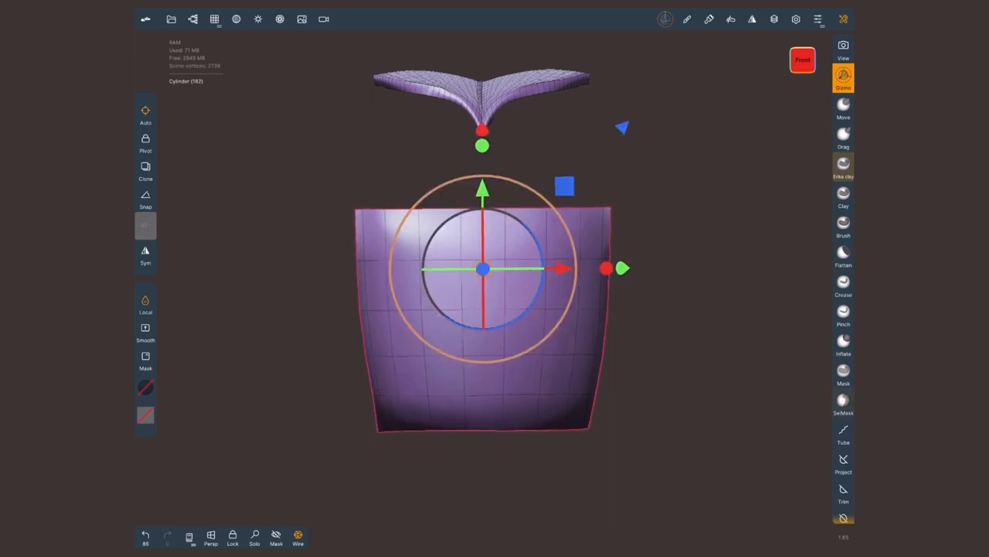
pyautogui.click(844, 398)
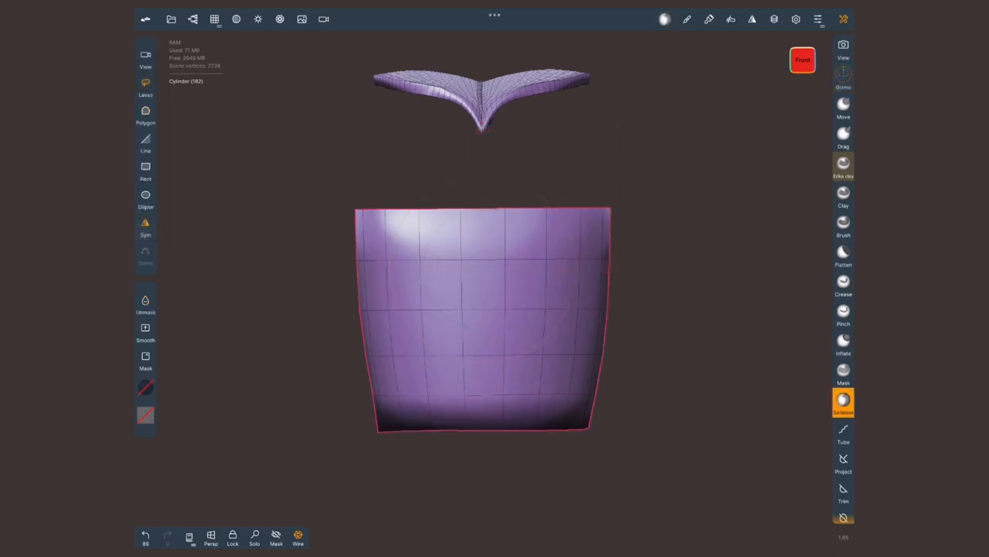
pyautogui.click(844, 400)
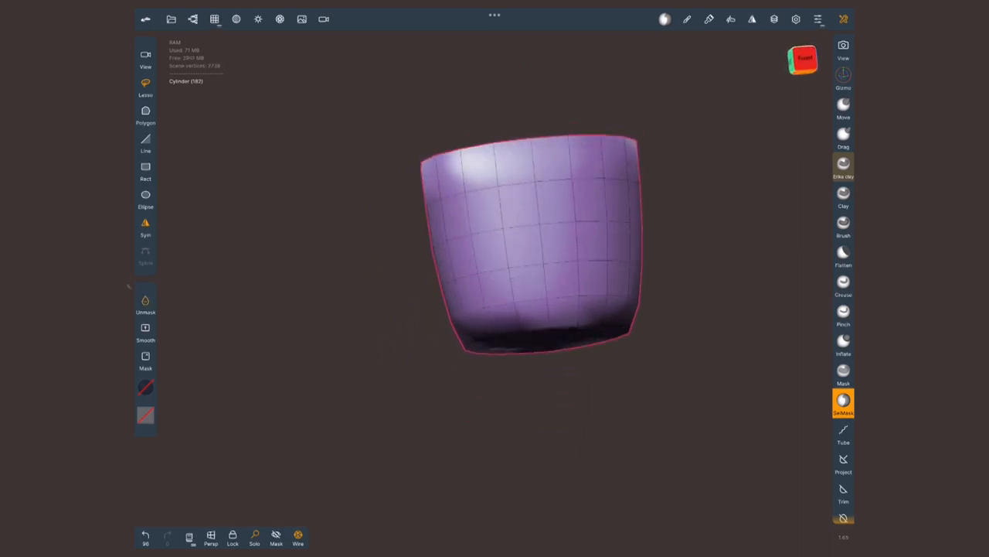
# - Mask an inset of the top face and push its centre down to hollow the pot with a rim
pyautogui.click(145, 301)
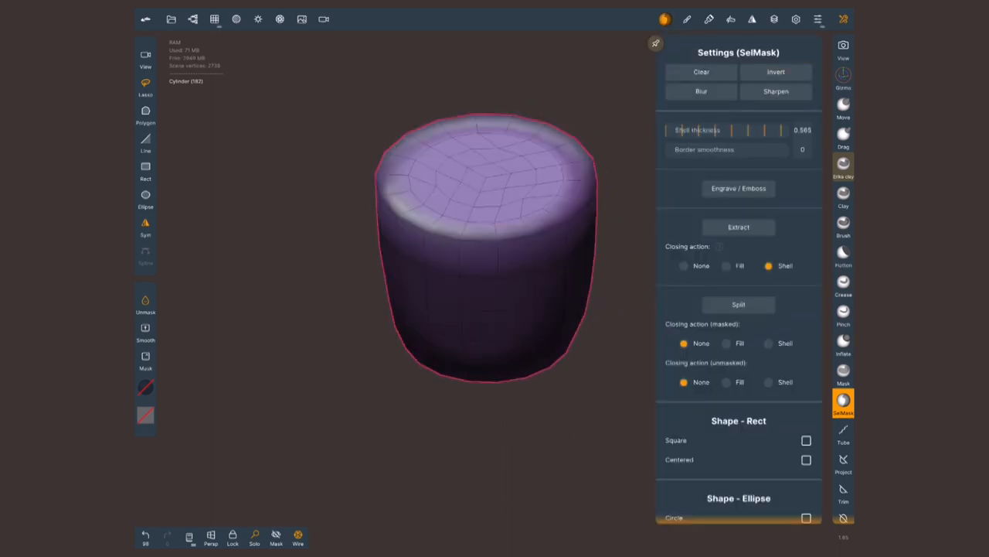
pyautogui.click(844, 76)
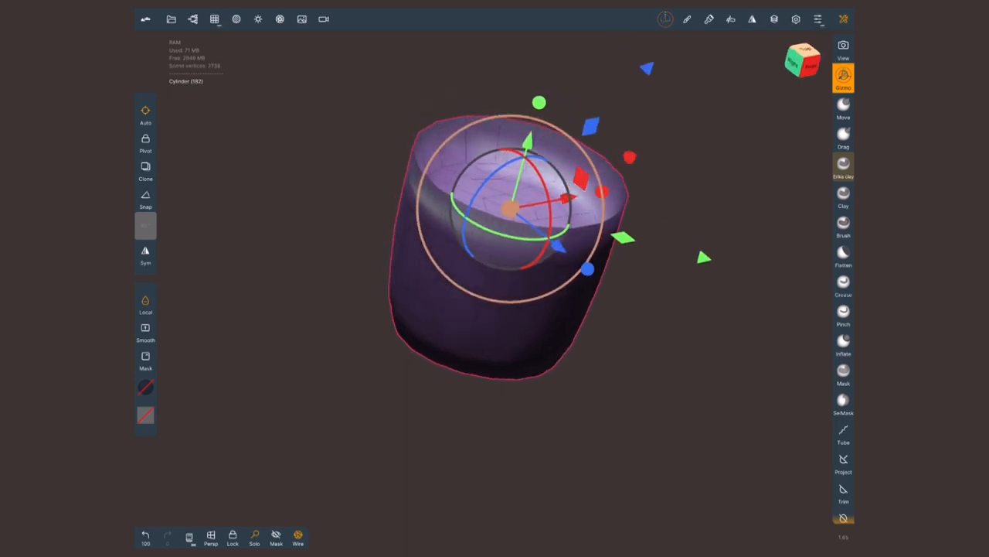
pyautogui.moveTo(525, 232); pyautogui.dragTo(433, 309)
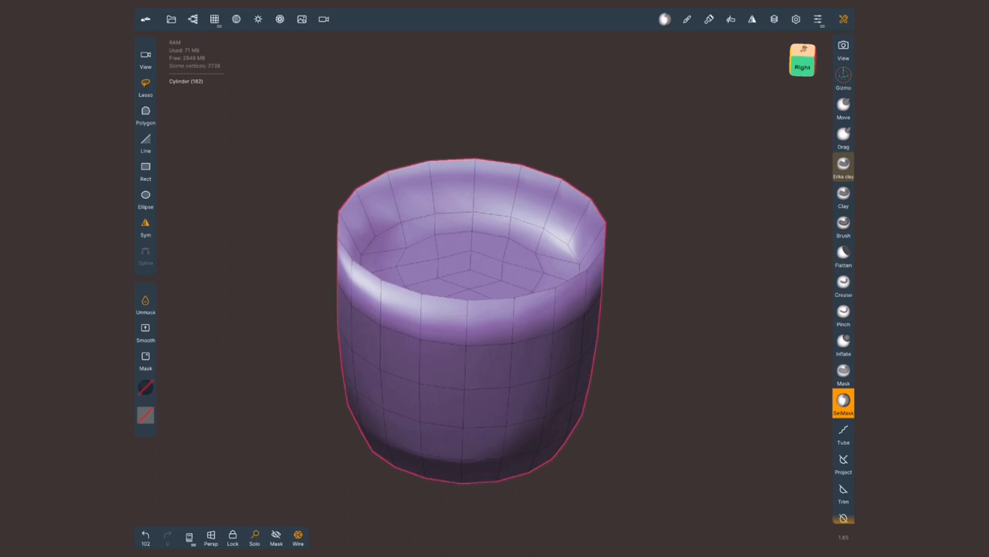
# - Subdivide the pot via Multiresolution and reshape its flared top with the Transform gizmo
pyautogui.click(215, 19)
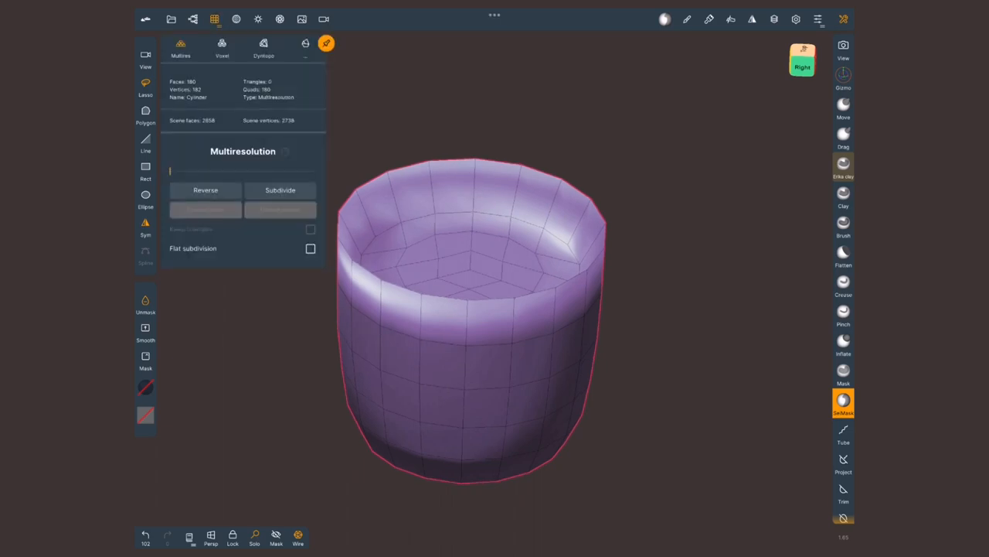
pyautogui.click(280, 188)
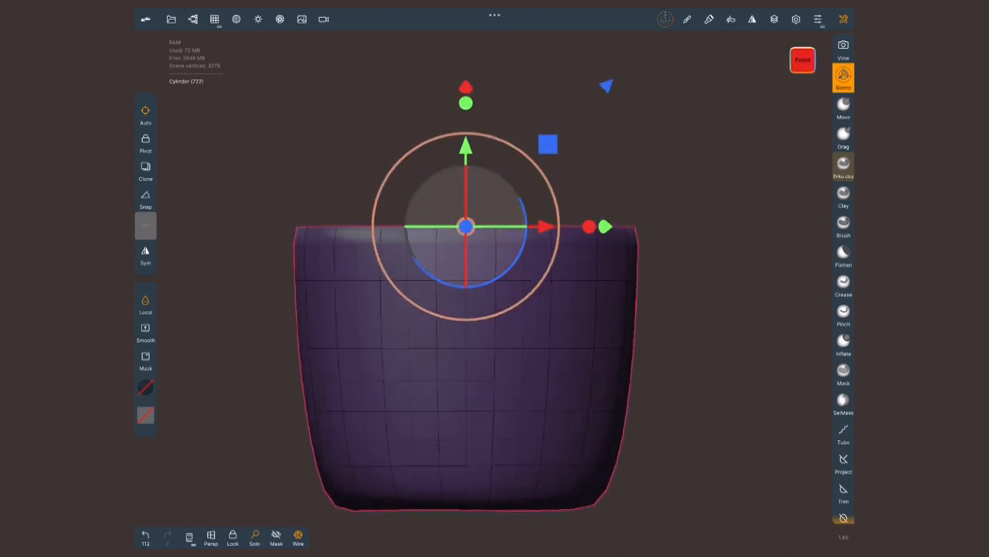
pyautogui.click(844, 368)
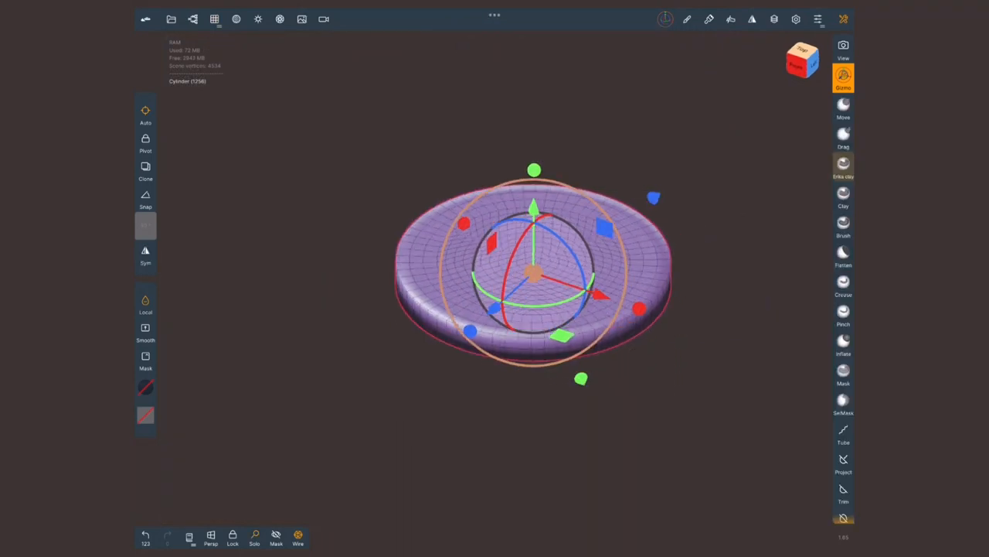
# - Voxel-remesh the flattened disc at a resolution of about 241 for a dense, smooth surface
pyautogui.click(213, 19)
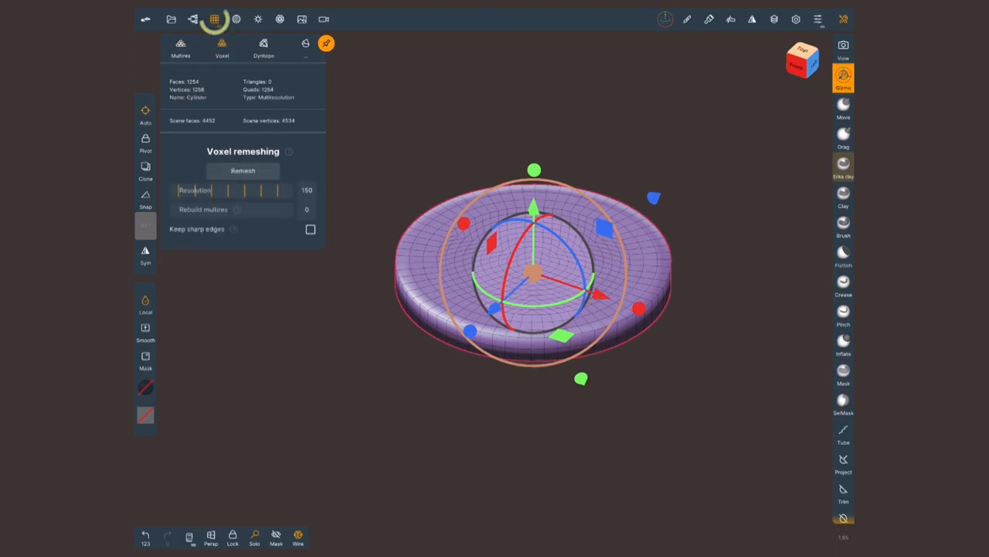
pyautogui.click(223, 48)
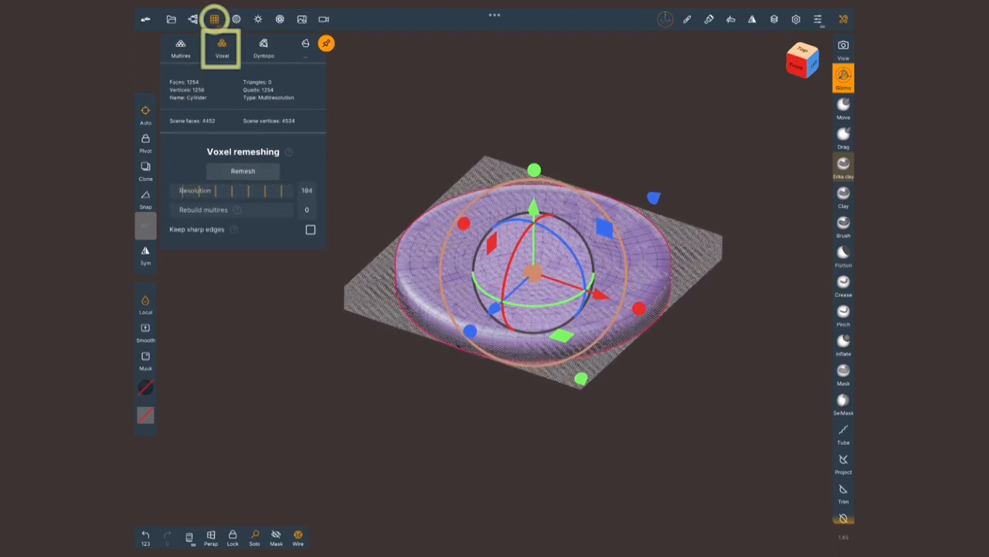
pyautogui.moveTo(224, 192); pyautogui.dragTo(286, 192)
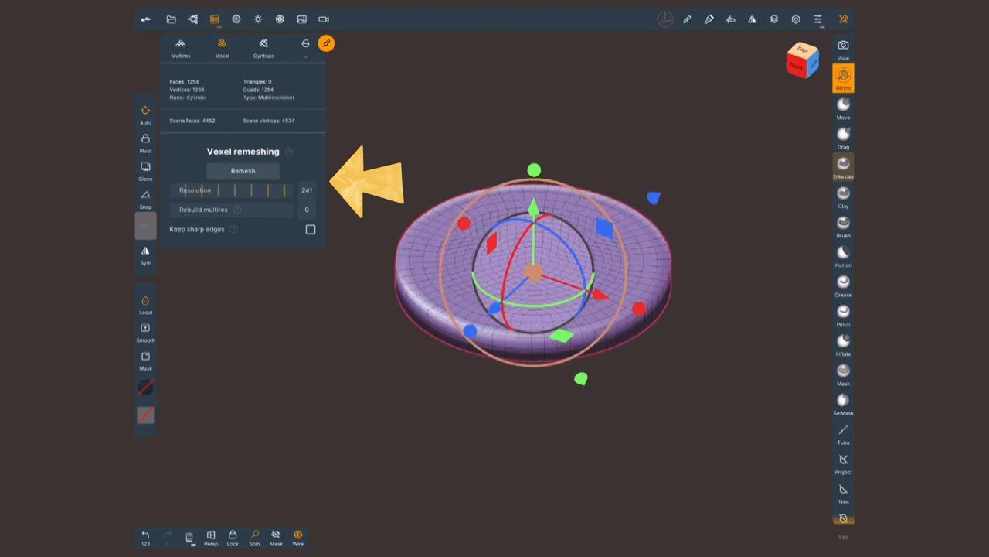
pyautogui.click(243, 170)
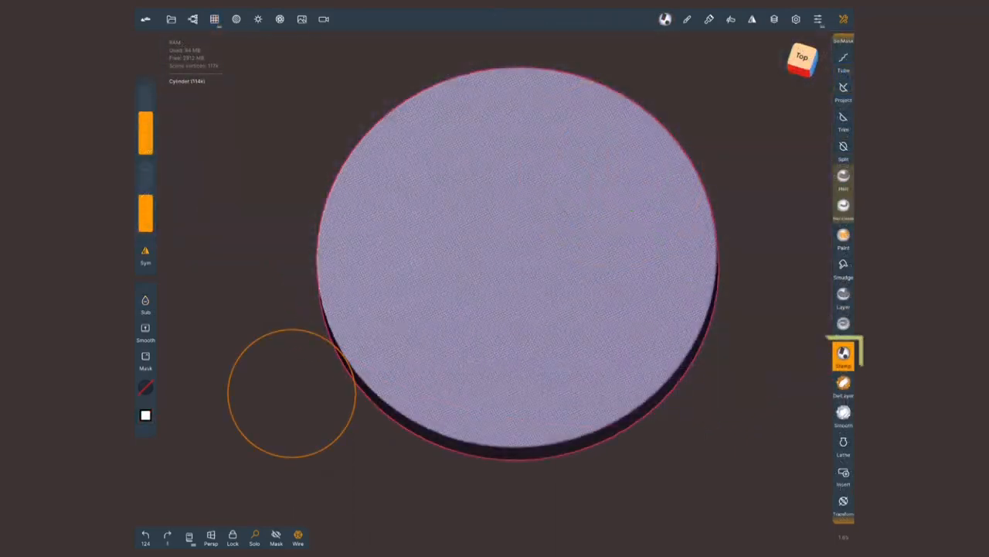
# - Stamp test squares, then a rocky alpha across the disc to give it a gravelly soil texture
pyautogui.click(844, 354)
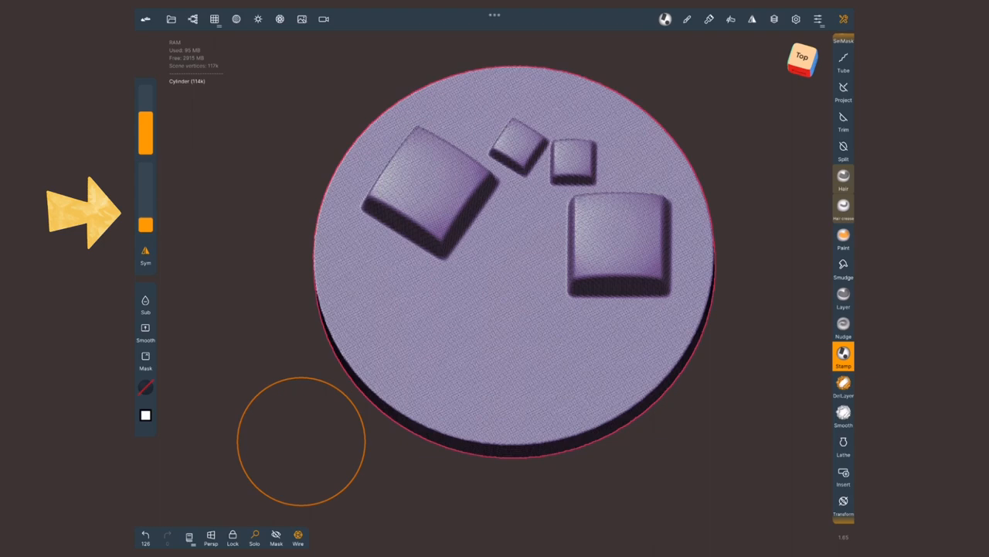
pyautogui.click(510, 344)
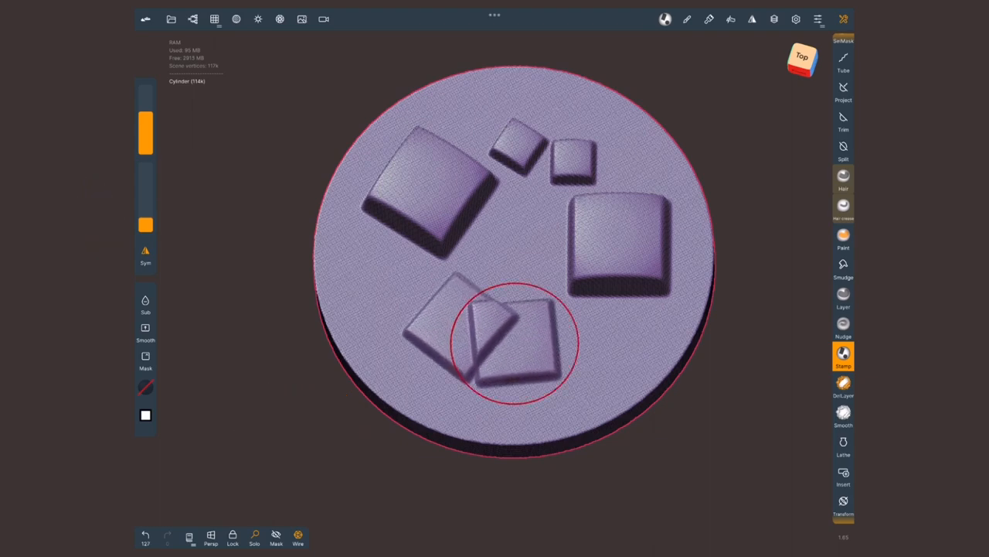
pyautogui.moveTo(495, 232); pyautogui.dragTo(464, 348)
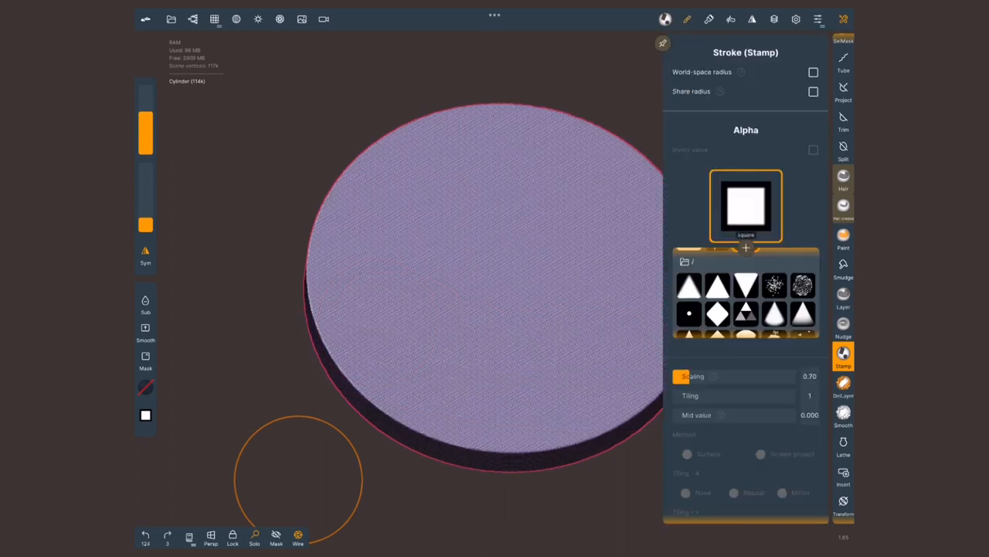
pyautogui.click(773, 285)
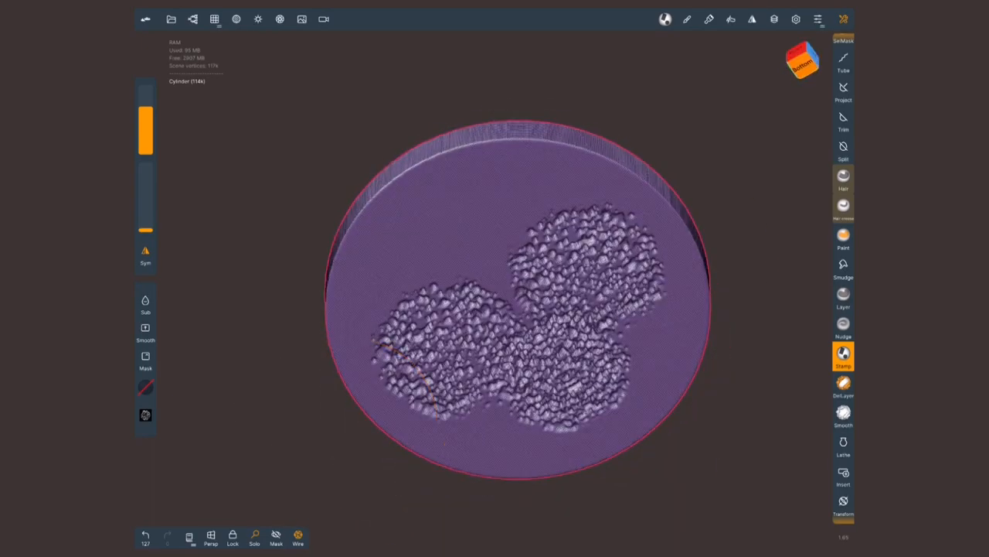
pyautogui.moveTo(525, 301); pyautogui.dragTo(680, 193)
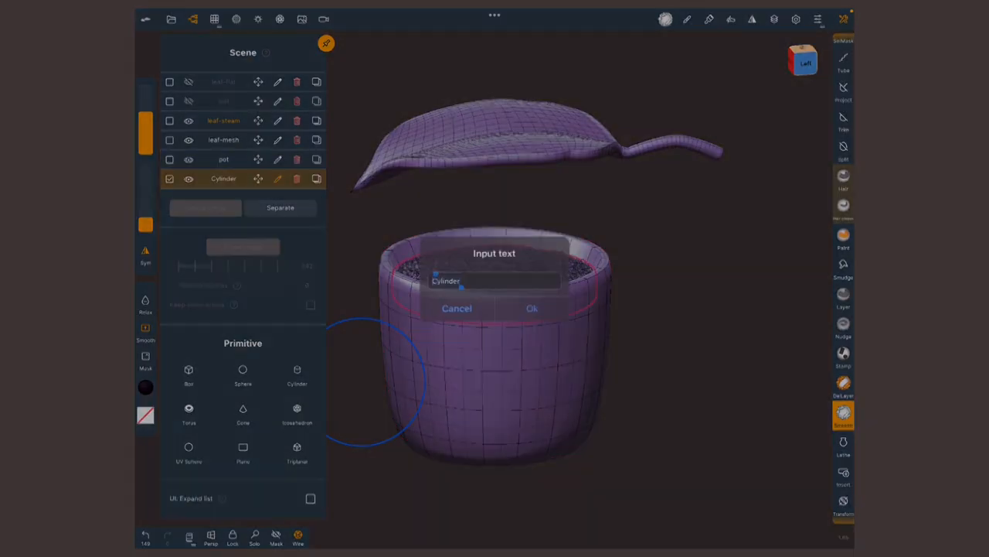
# - Confirm the Cylinder's new name 'dirt' and hide the leaf object in the Scene list
pyautogui.click(532, 308)
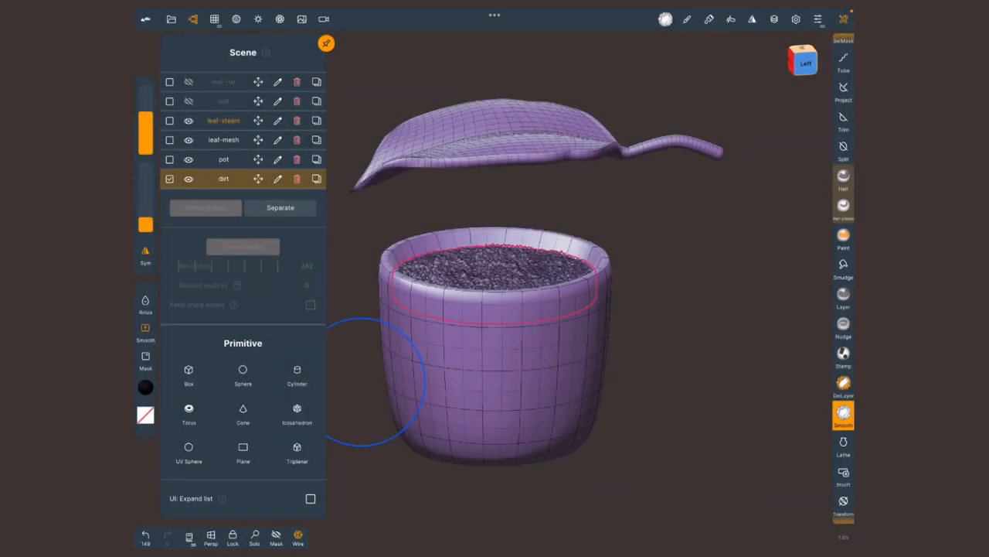
pyautogui.click(189, 121)
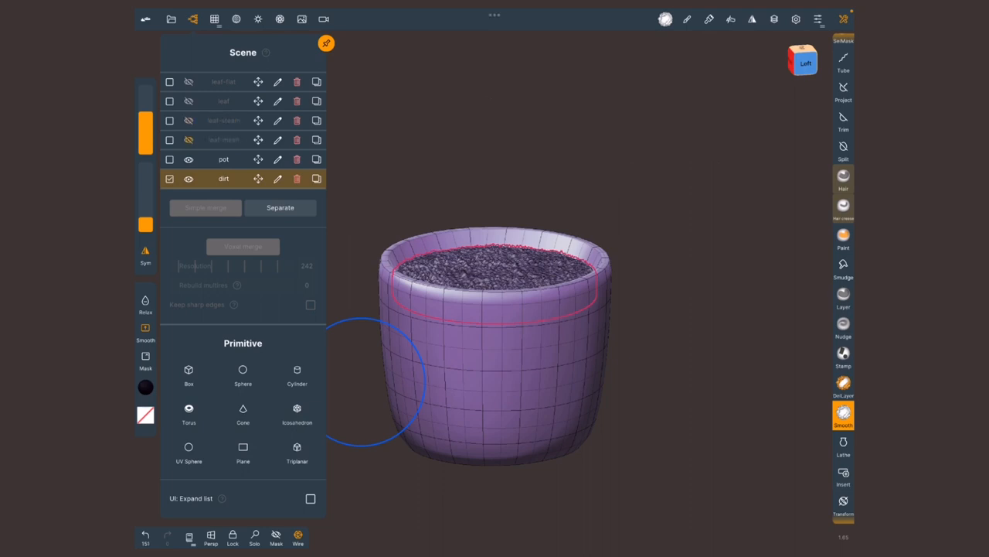
pyautogui.click(324, 43)
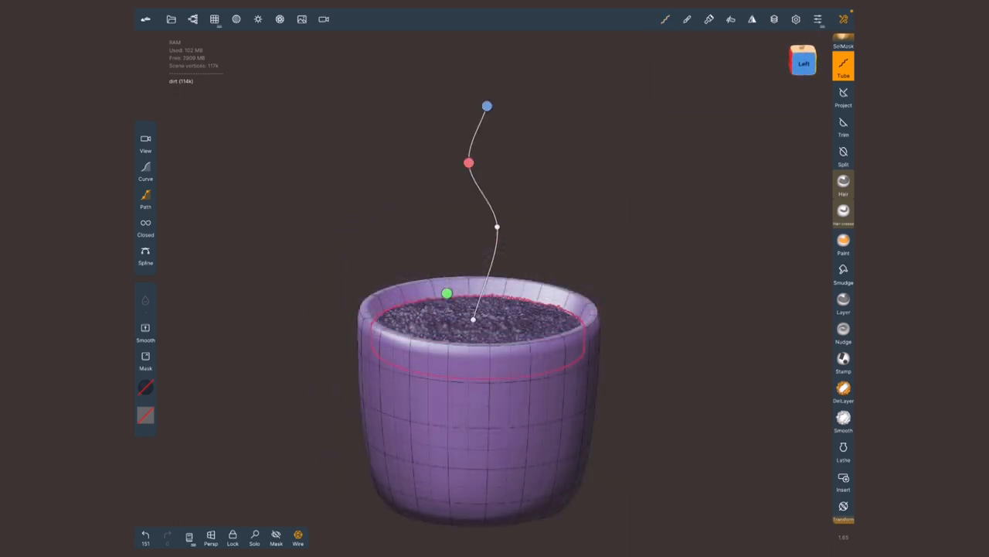
# - Draw a tube stem rising from the dirt, reshape its curve and validate it
pyautogui.moveTo(487, 105); pyautogui.dragTo(516, 51)
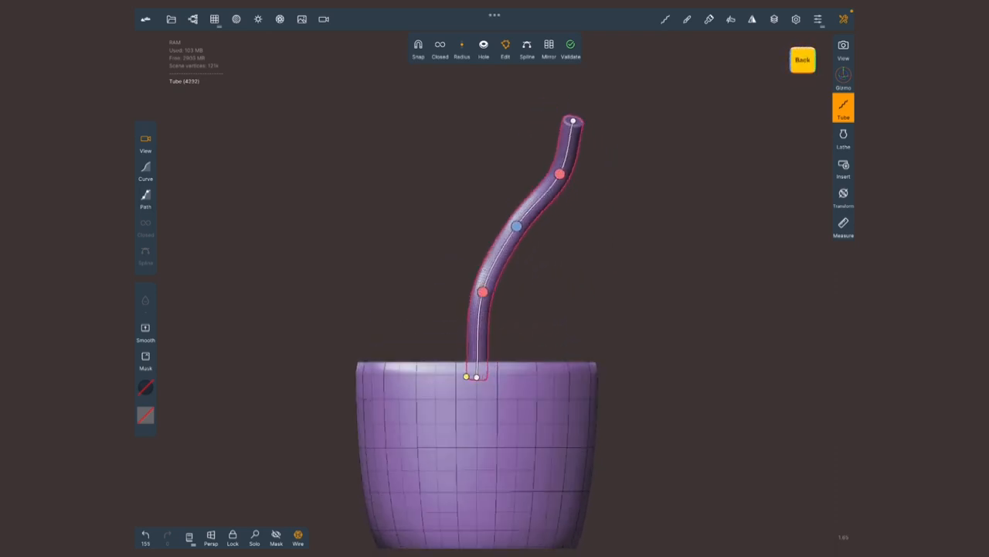
pyautogui.moveTo(572, 120); pyautogui.dragTo(488, 136)
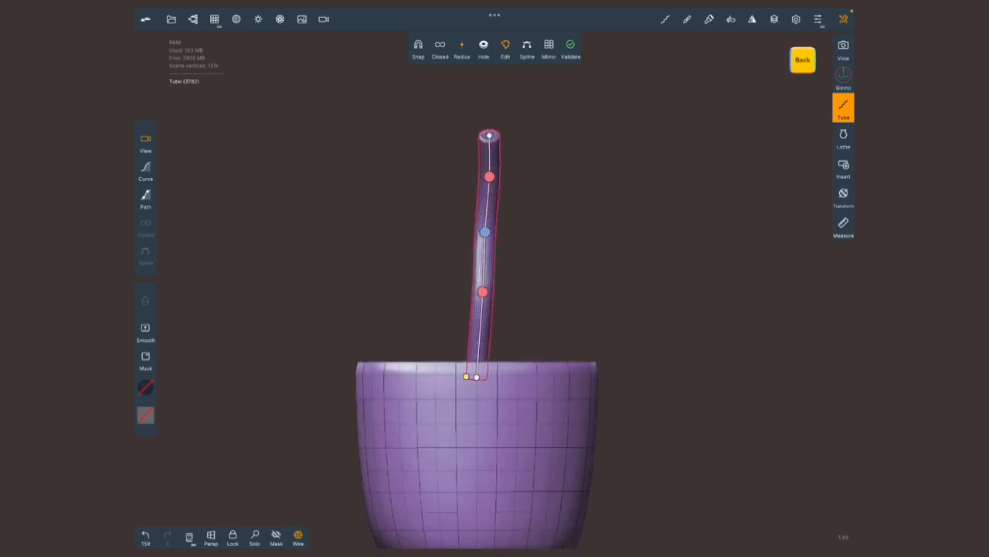
pyautogui.click(213, 18)
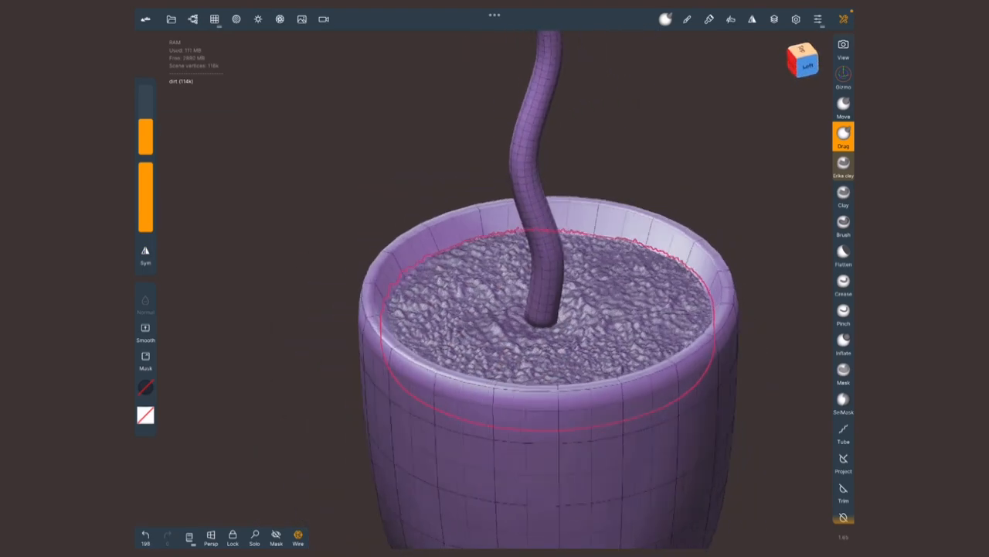
# - Bring up the Scene object list after bending the stem into an S-curve
pyautogui.click(213, 19)
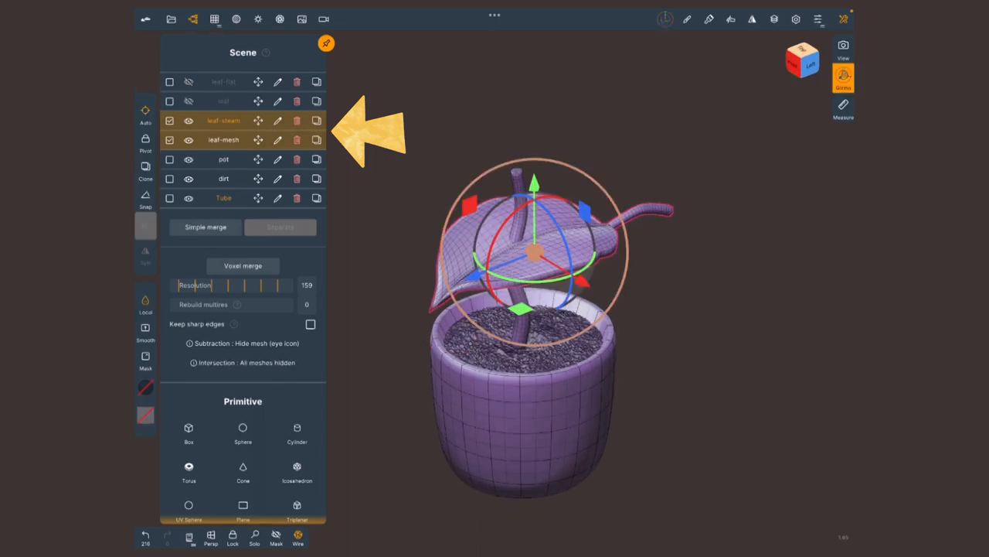
# - Move the unhidden leaf with the gizmo onto the tip of the wavy stem
pyautogui.moveTo(533, 247); pyautogui.dragTo(401, 301)
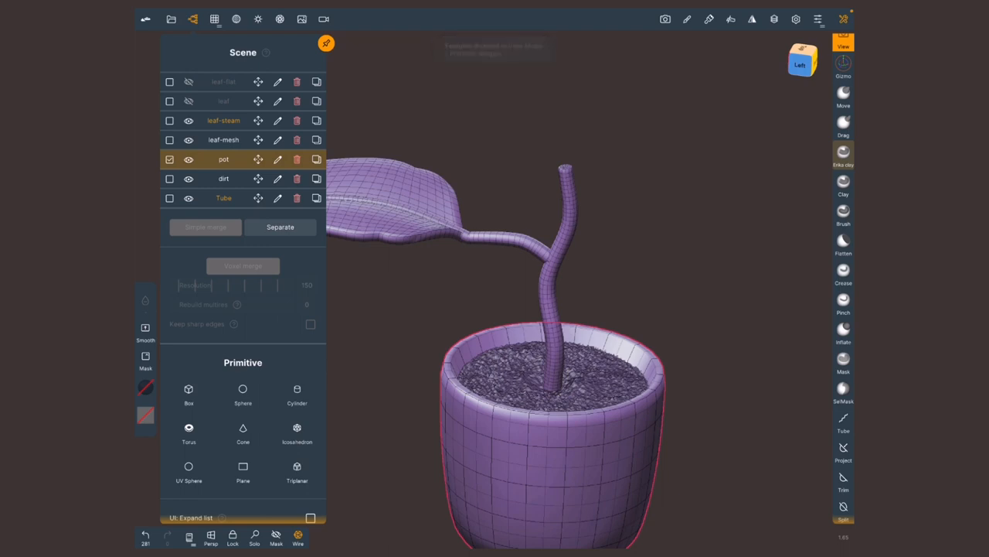
# - Add a low-poly Sphere primitive and validate it into a sculptable mesh
pyautogui.click(243, 394)
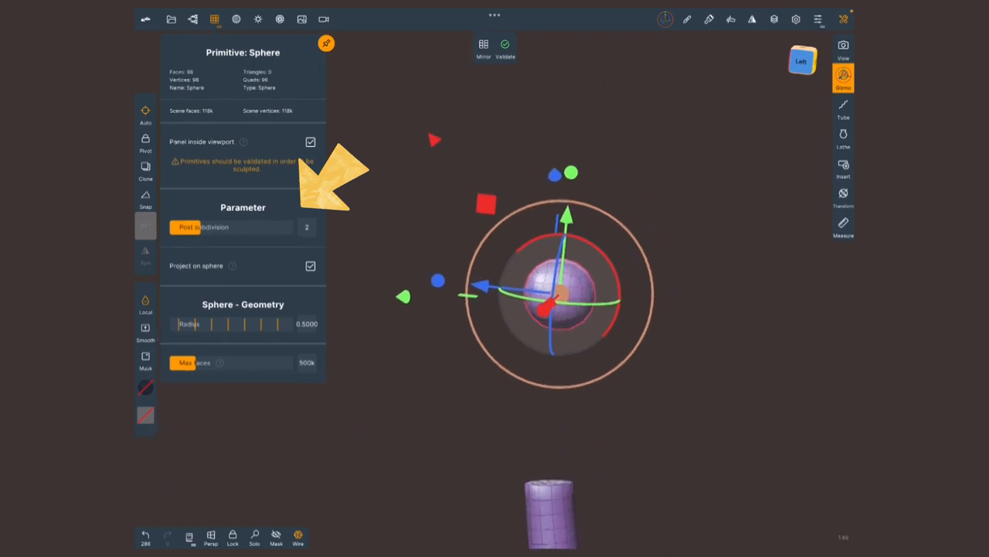
pyautogui.click(307, 226)
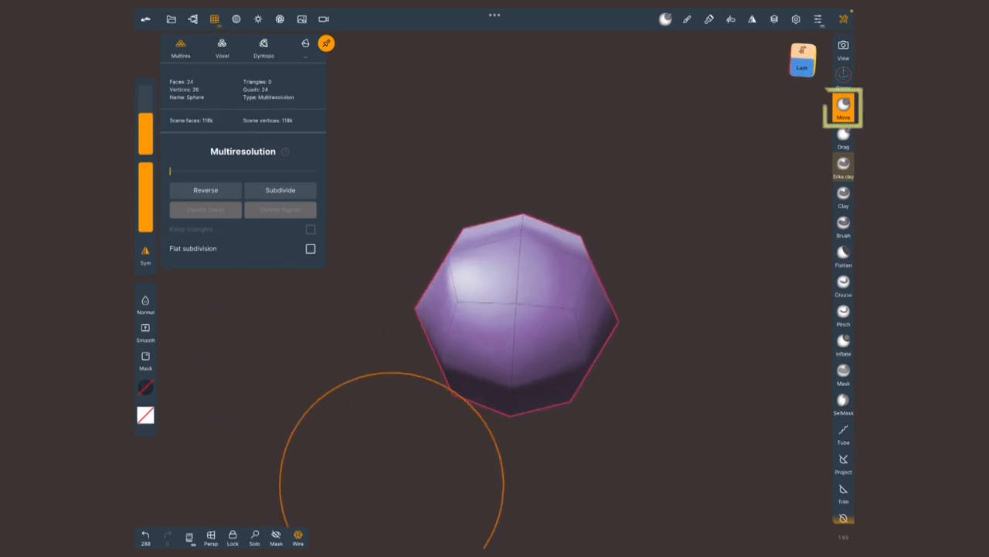
# - Pull the sphere's top into a teardrop bud with the Move brush, subdivide it and start renaming it
pyautogui.click(145, 303)
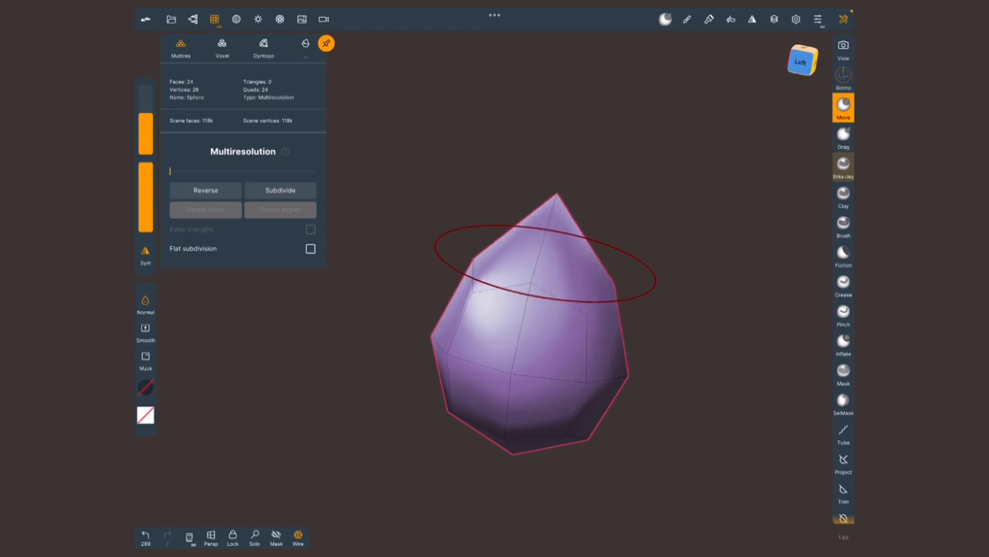
pyautogui.moveTo(544, 270); pyautogui.dragTo(332, 417)
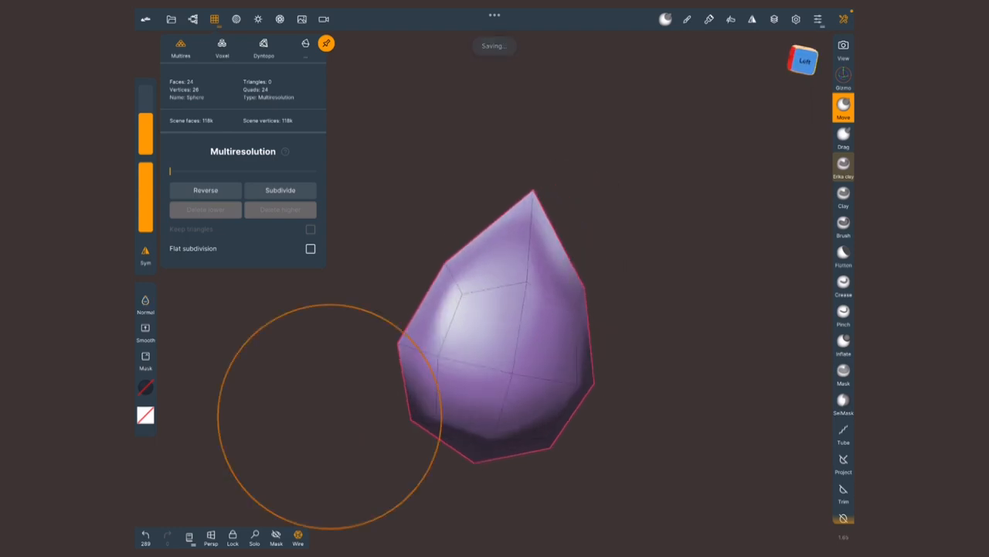
pyautogui.click(279, 189)
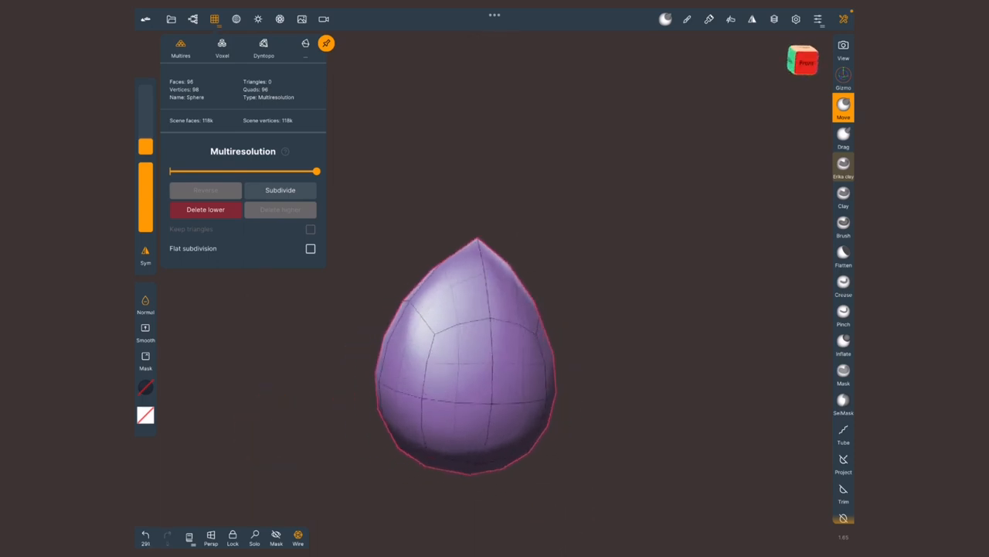
pyautogui.click(280, 189)
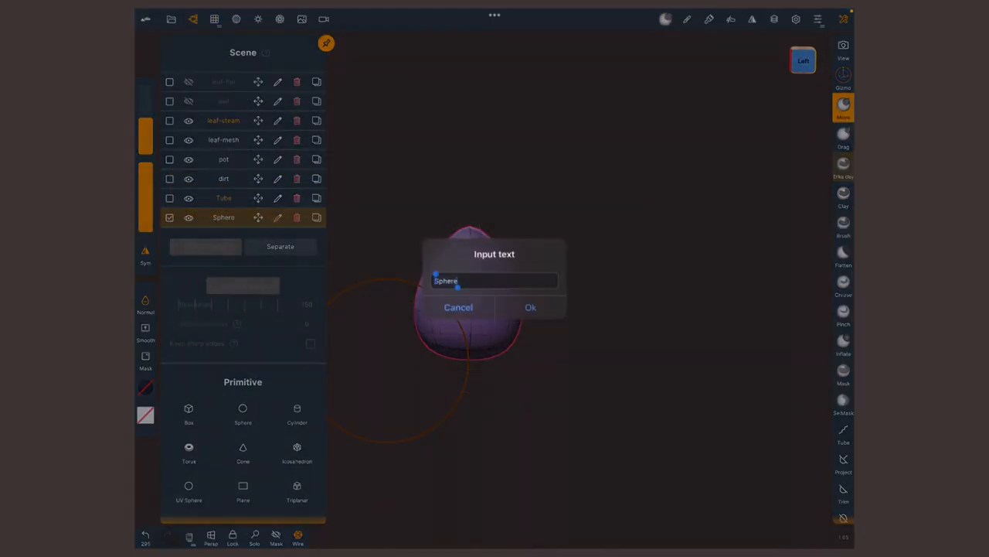
# - Confirm the bud's name, draw a curved tube stalk from its tip and validate it as a mesh
pyautogui.click(530, 306)
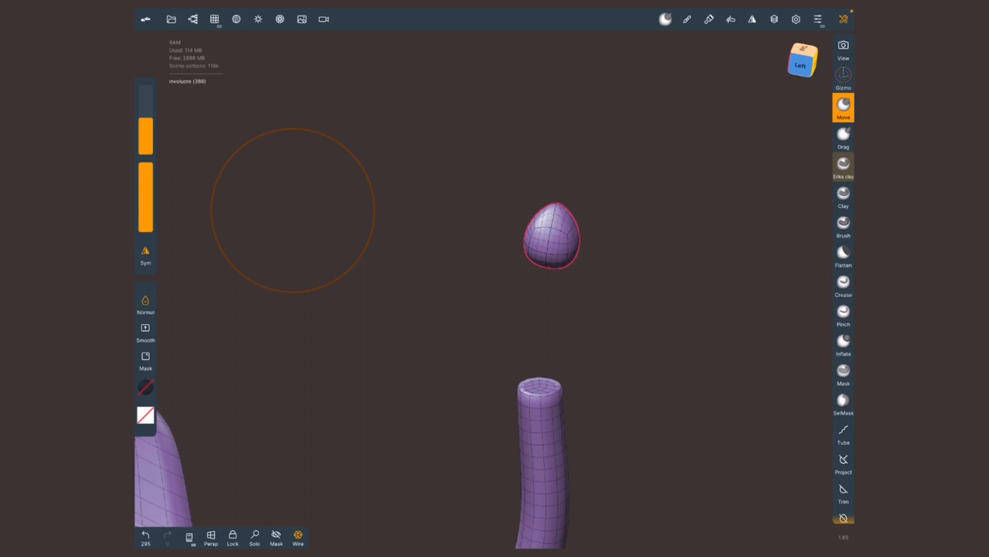
pyautogui.click(844, 432)
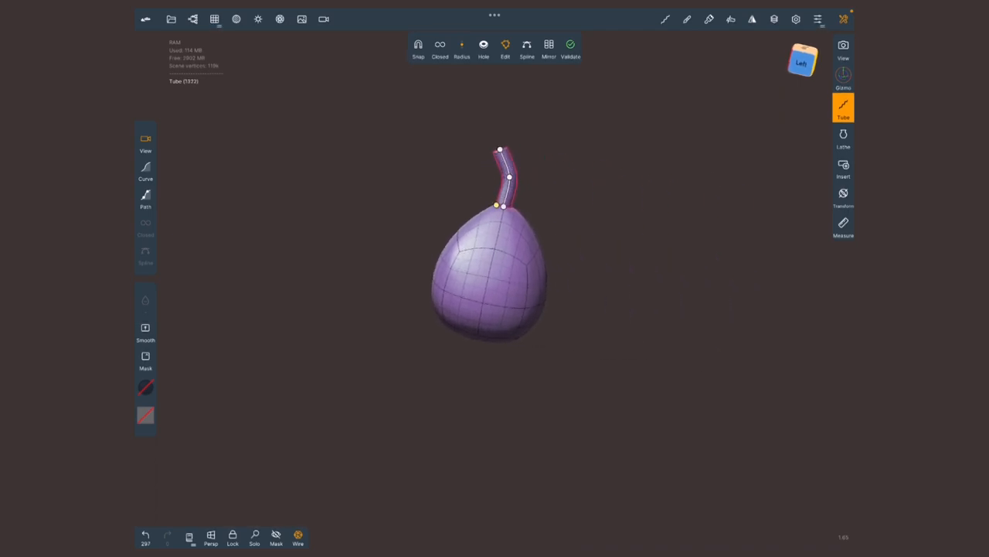
pyautogui.click(213, 19)
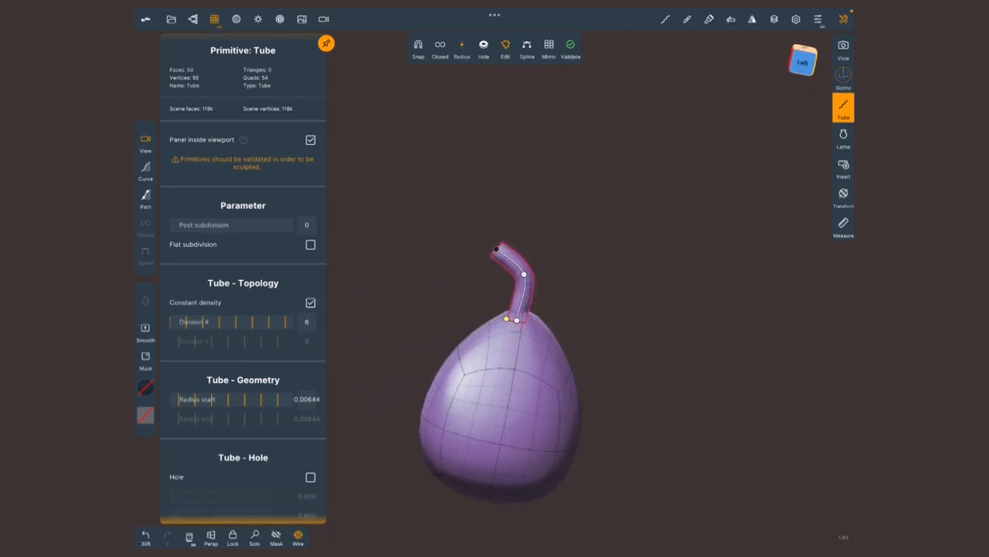
pyautogui.click(844, 77)
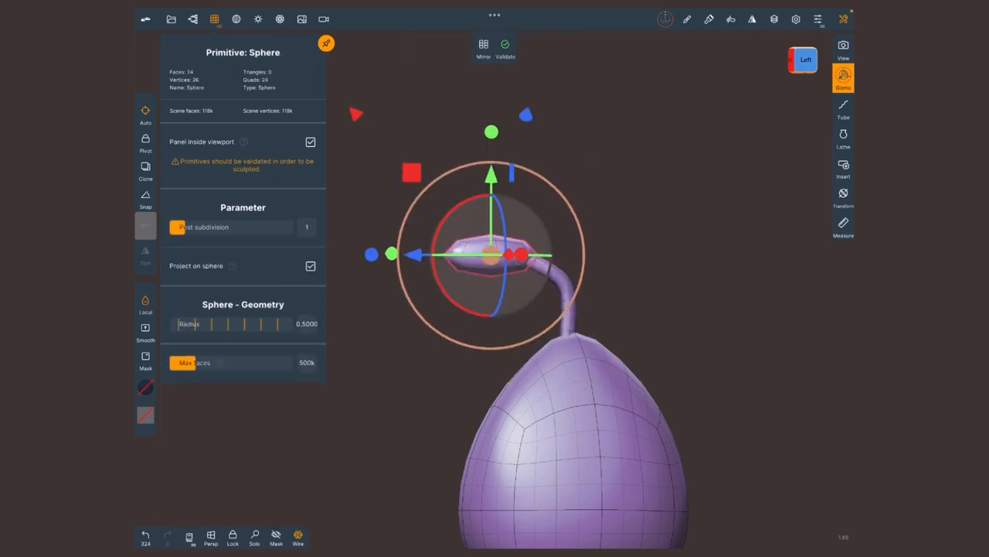
# - Add a small sphere and place it at the end of the curved stalk
pyautogui.click(307, 226)
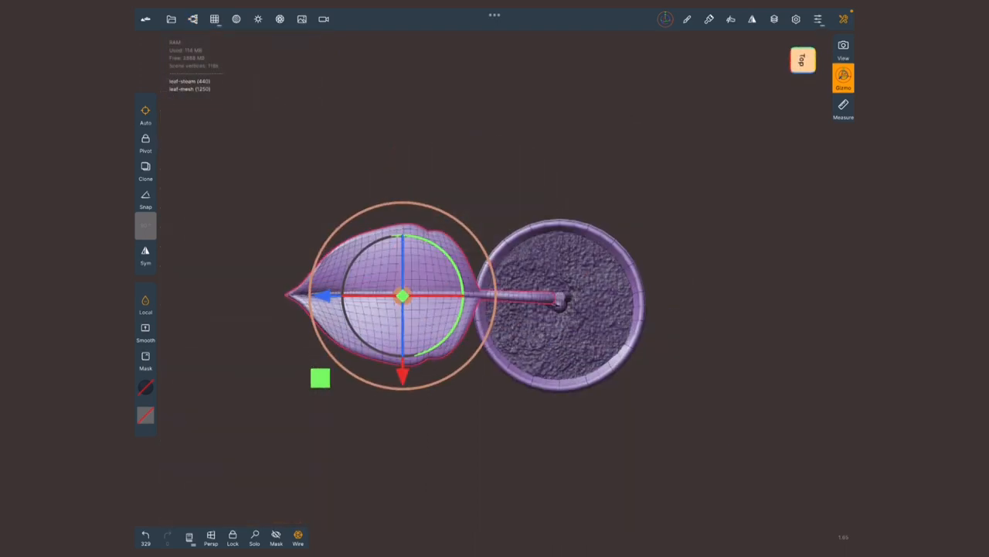
# - Clone leaf_stem and leaf_mesh and place the copies on opposite sides of the pot
pyautogui.click(146, 143)
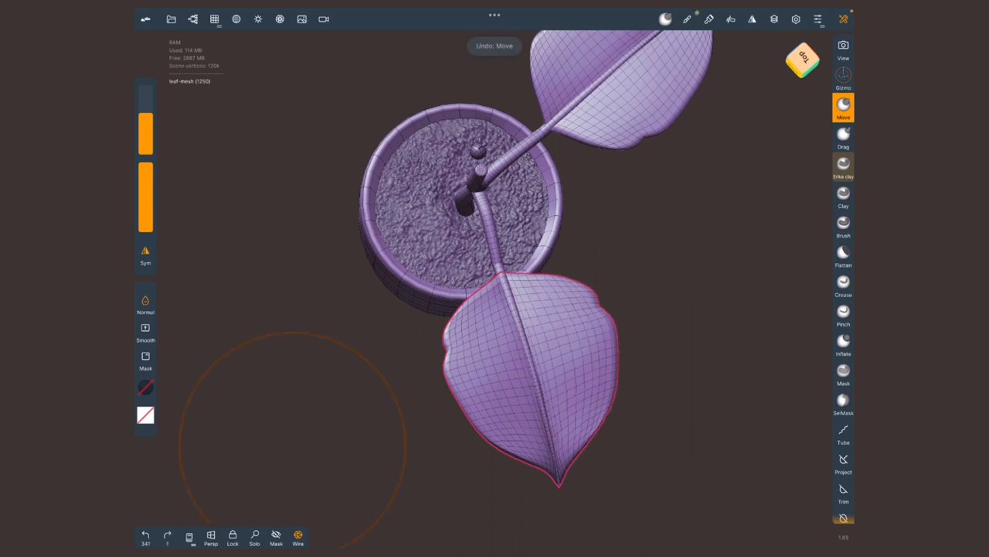
pyautogui.click(686, 19)
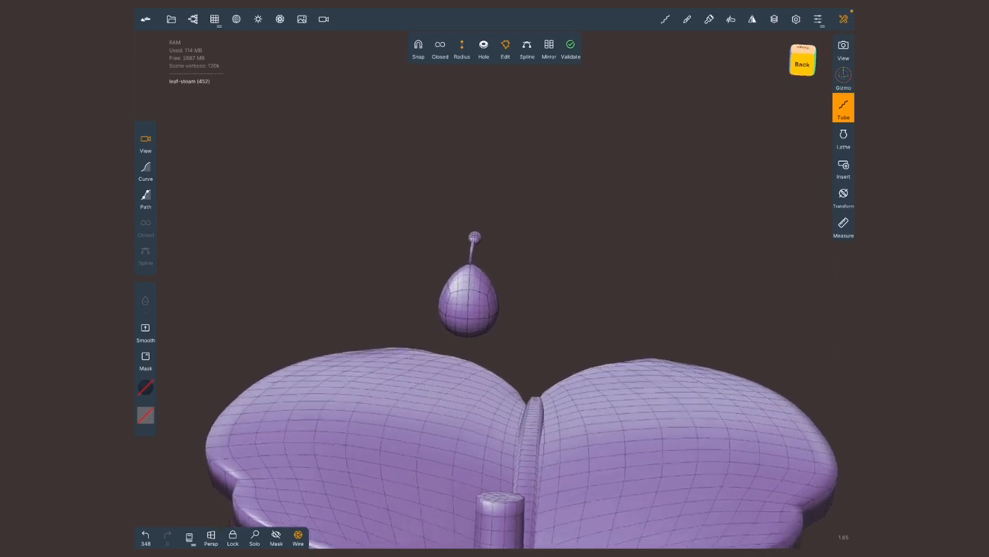
# - Clone the stalked bud several times and place the copies at the centre of the leaf rosette
pyautogui.click(192, 19)
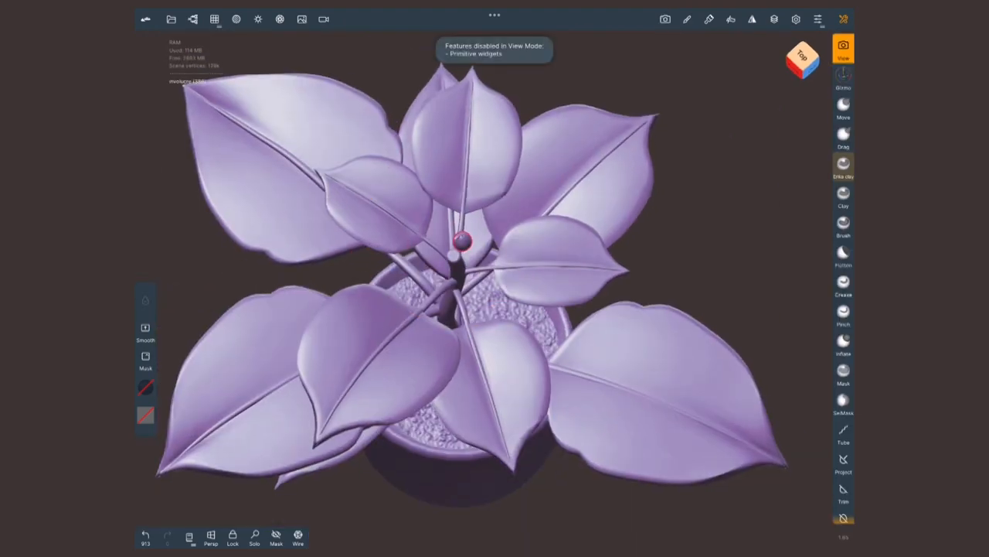
pyautogui.click(845, 77)
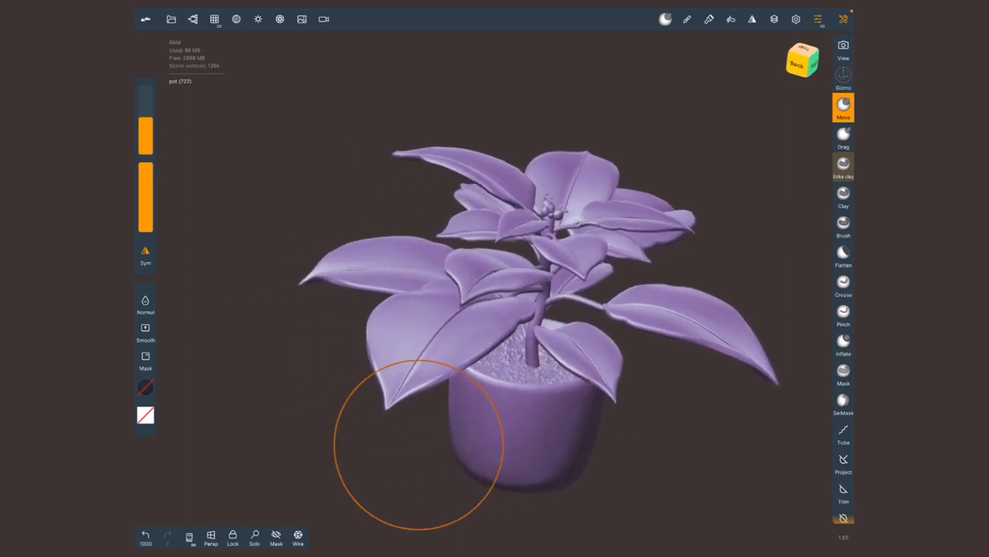
# - Switch shading from Matcap to PBR with environment, then show the scene object list
pyautogui.click(257, 19)
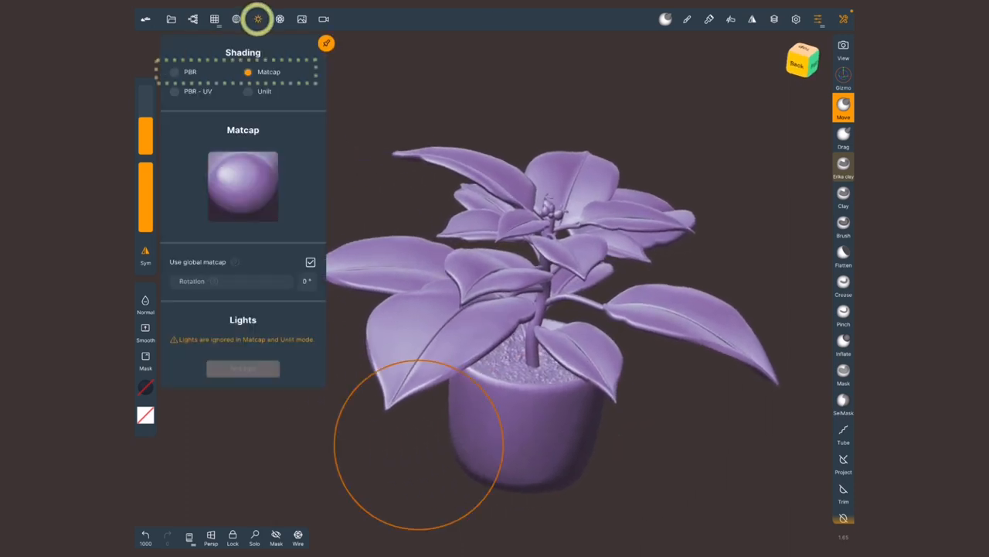
pyautogui.click(173, 71)
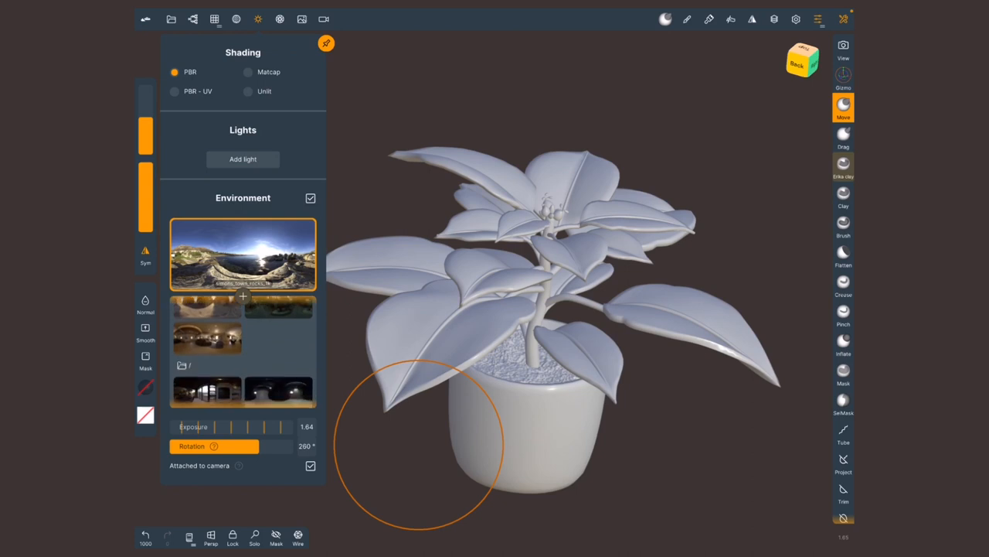
pyautogui.click(278, 325)
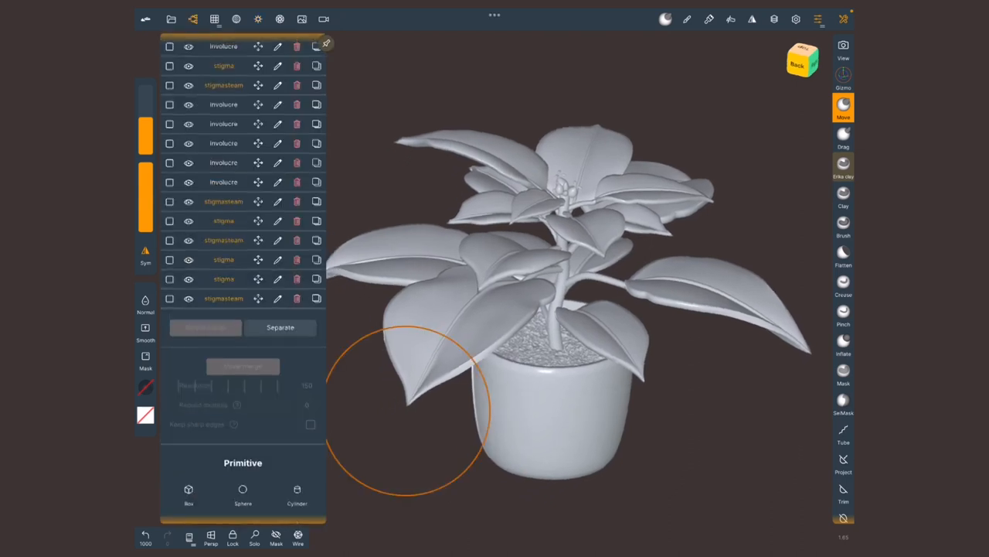
# - Tick all stigmastem items in the Scene list and close the Display and Scene panels
pyautogui.scroll(-3)
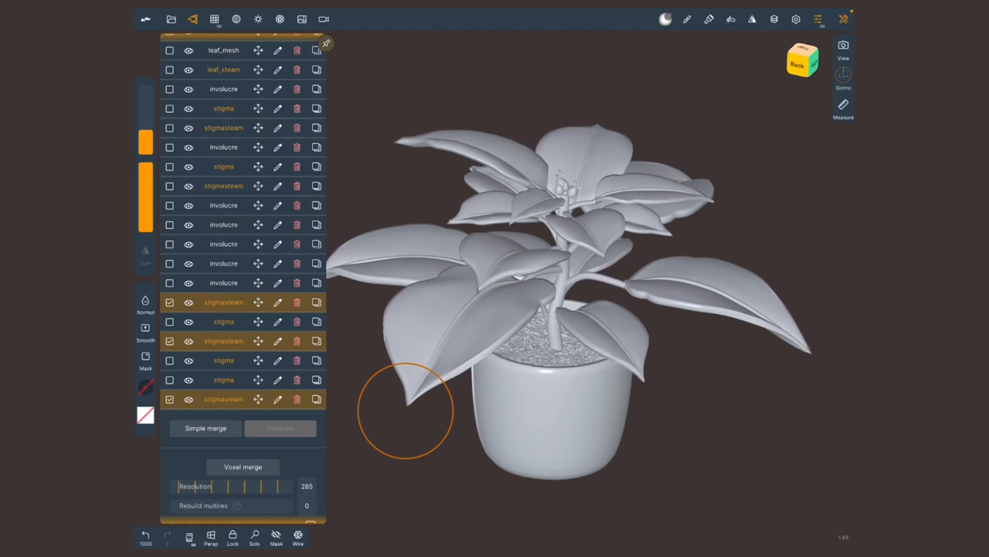
pyautogui.click(797, 18)
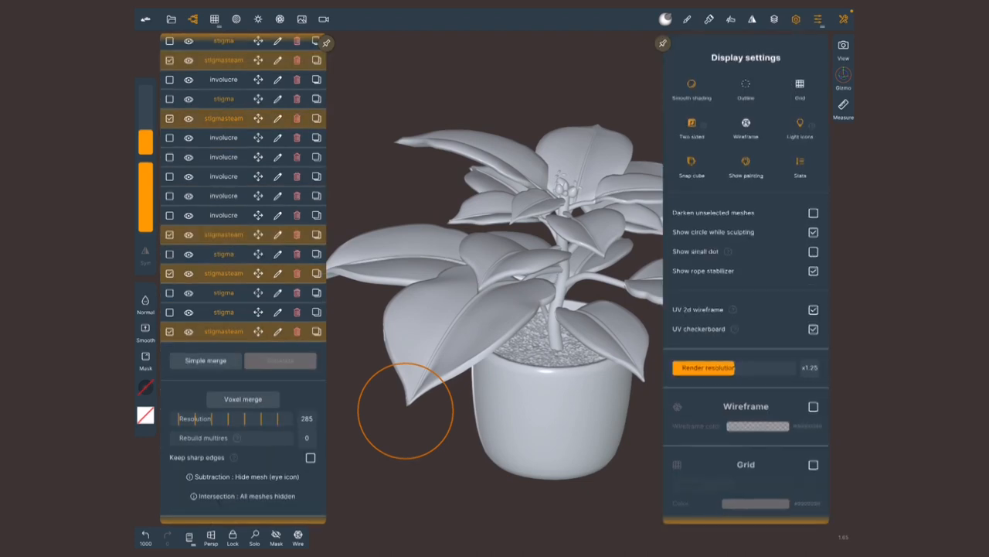
pyautogui.click(794, 18)
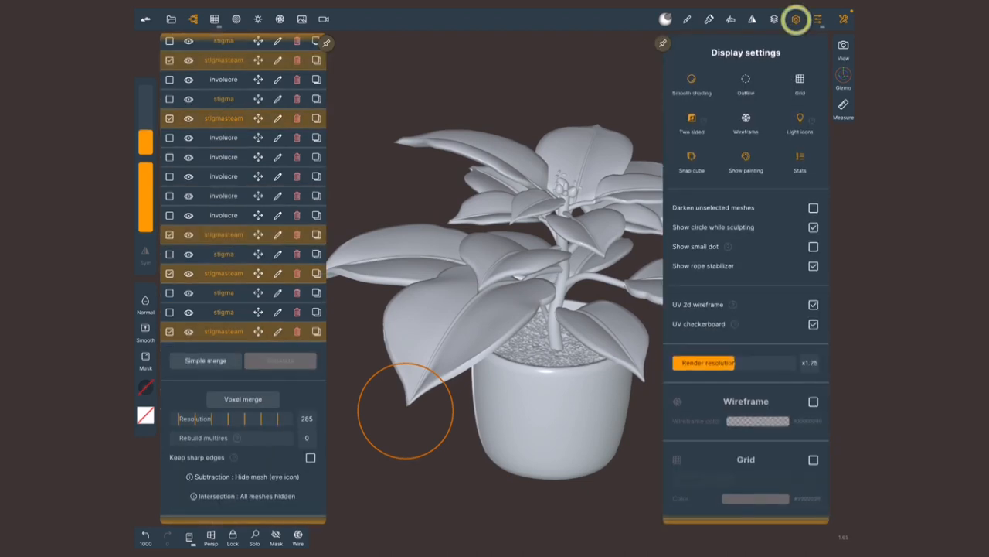
pyautogui.click(745, 83)
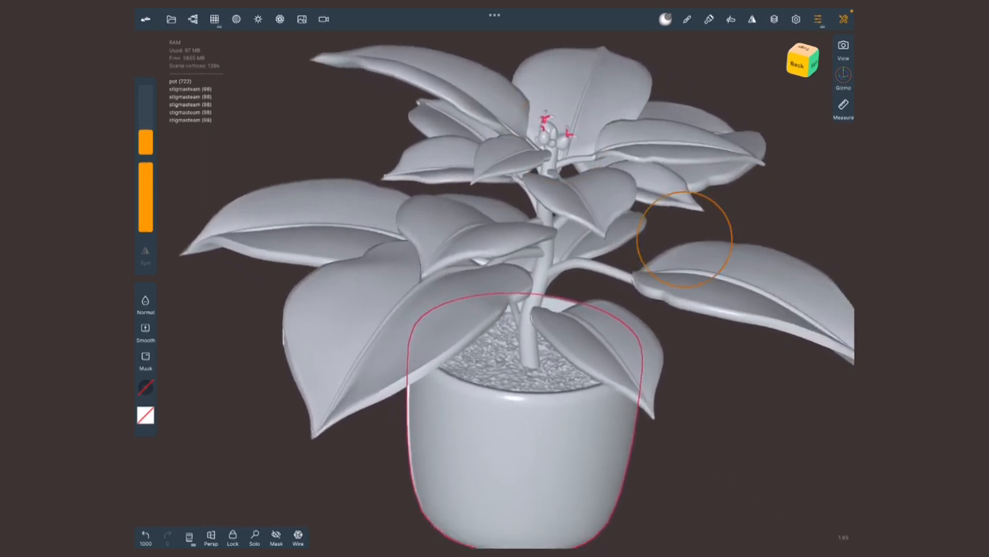
# - Show the Painting panel with Material and Texture options for the merged leaf object
pyautogui.click(213, 18)
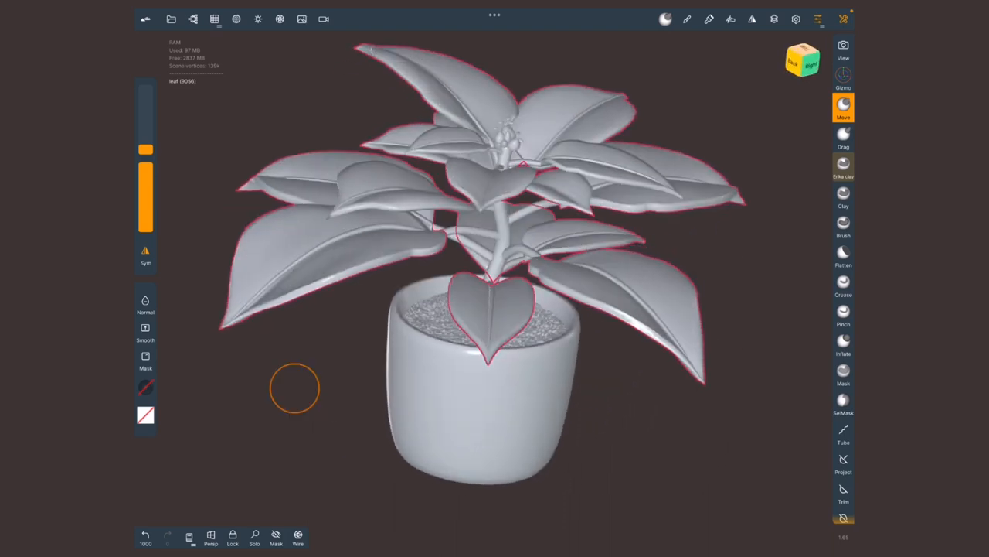
pyautogui.click(708, 19)
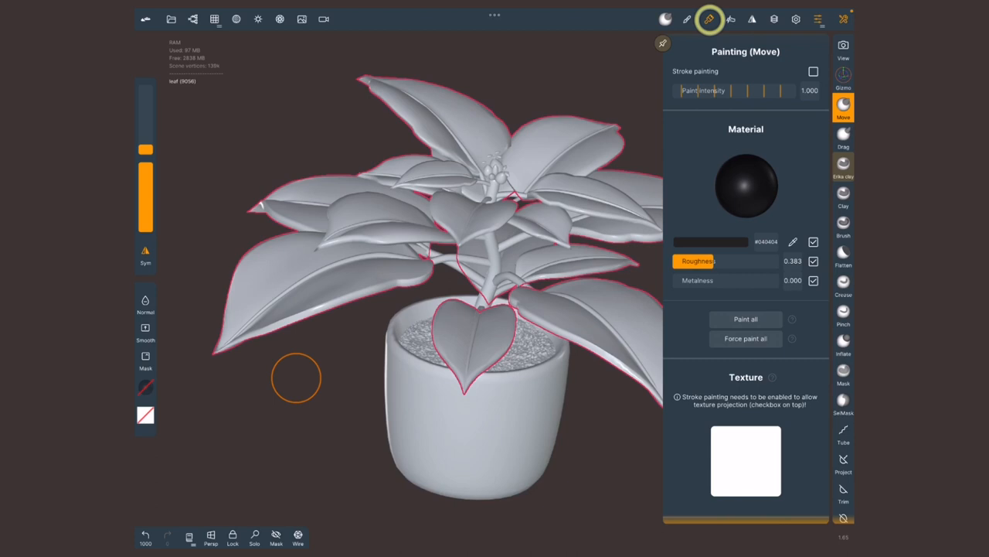
pyautogui.click(708, 18)
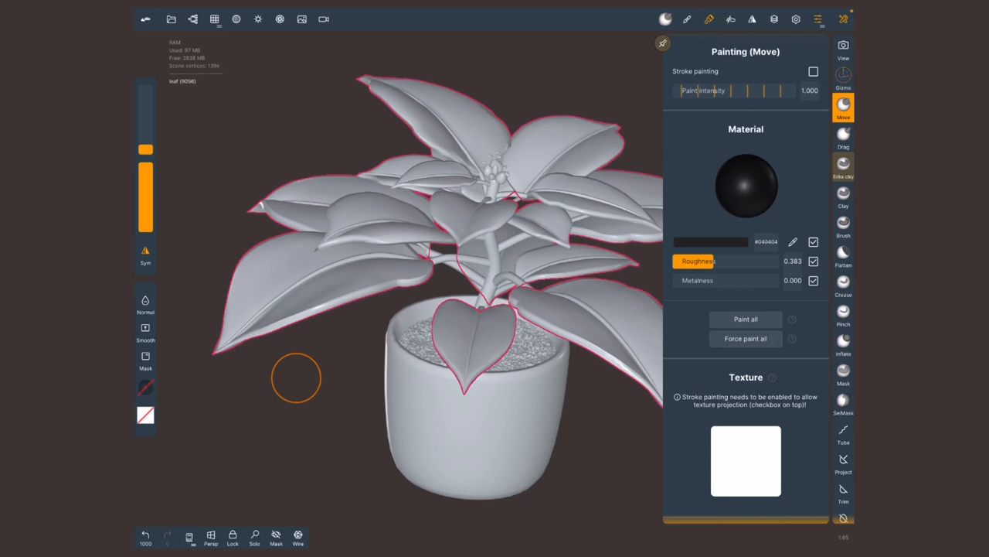